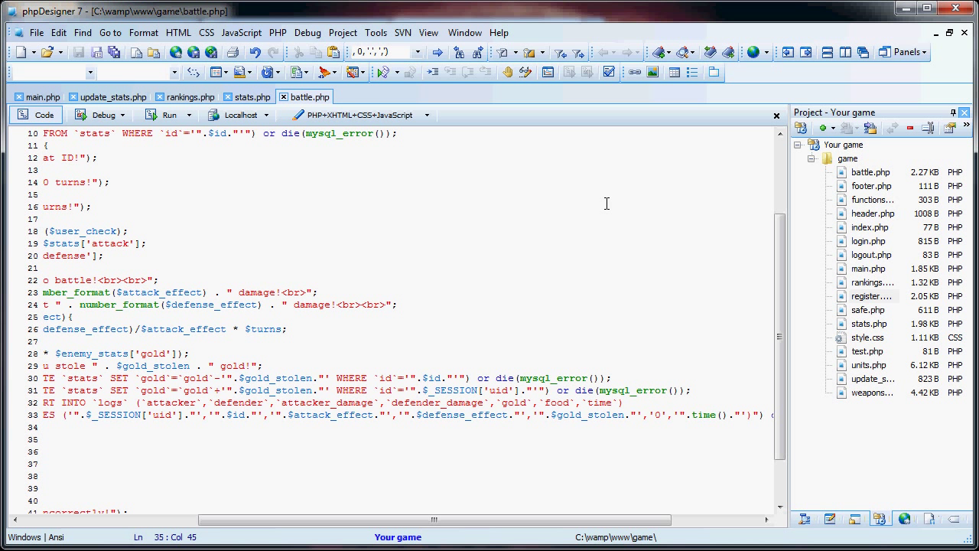
mouse_move(489, 478)
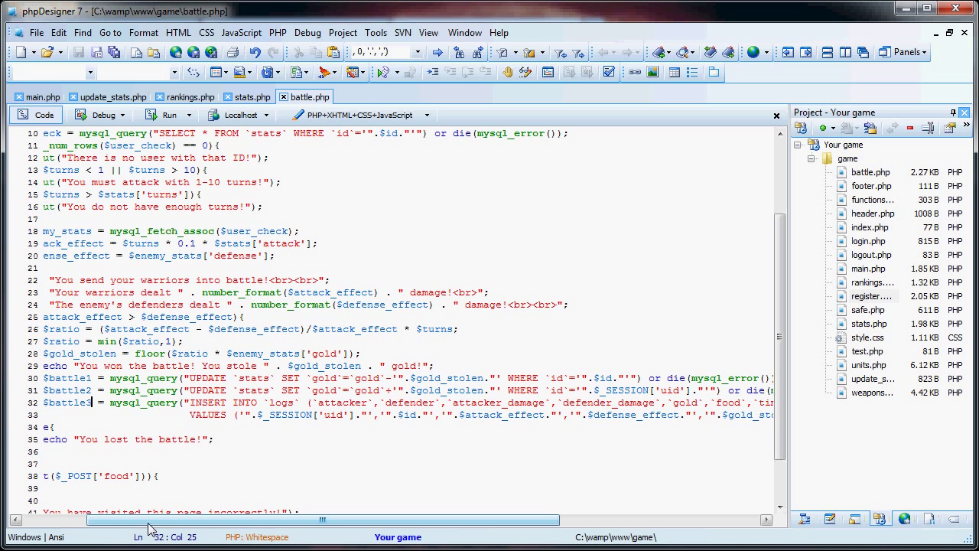
mouse_move(148, 503)
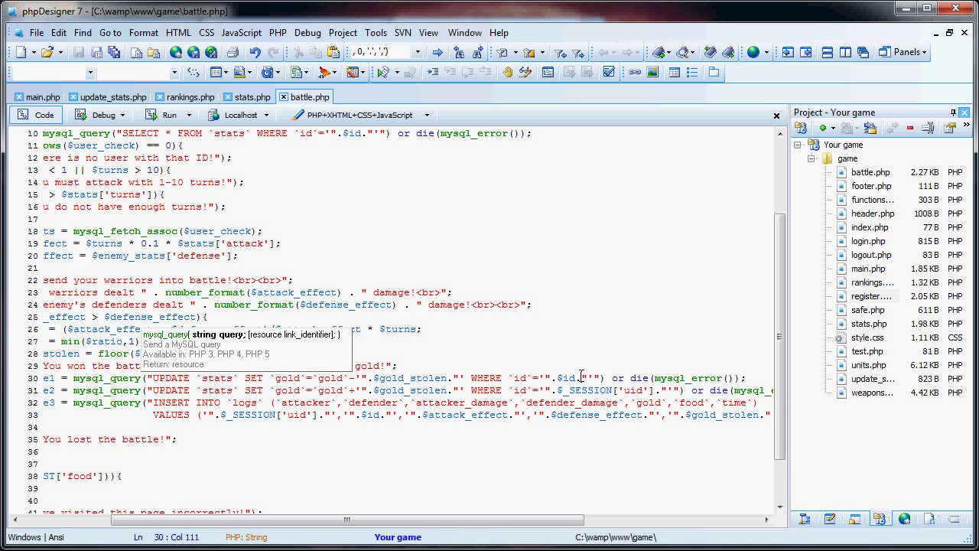
mouse_move(334, 351)
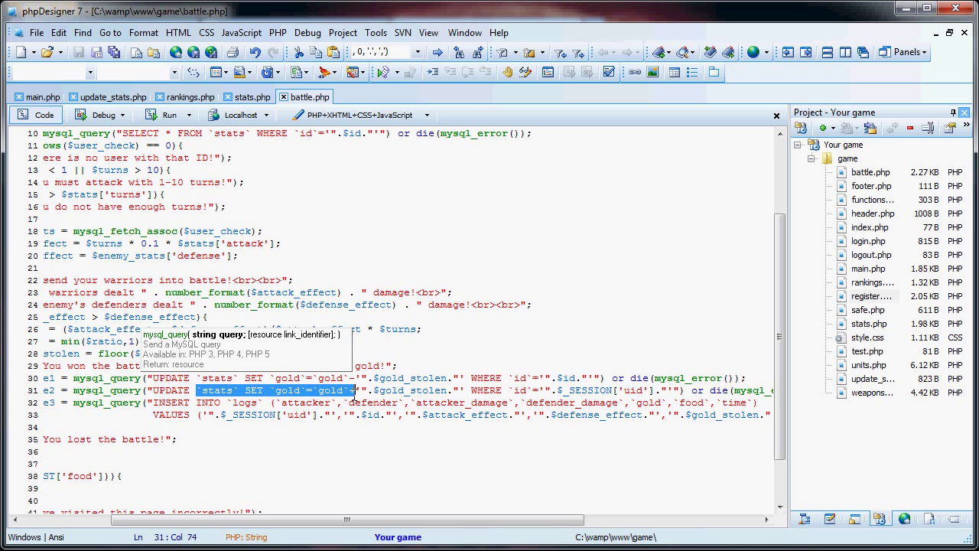
Add AND `time`>'(time() - 86400)' to stats.php's attacks_check WHERE clause.
click(669, 377)
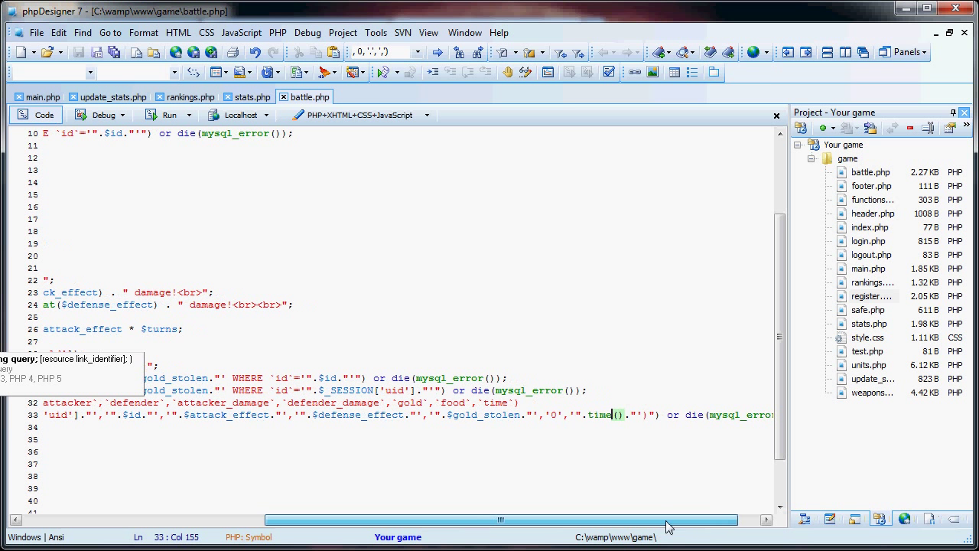
double_click(605, 414)
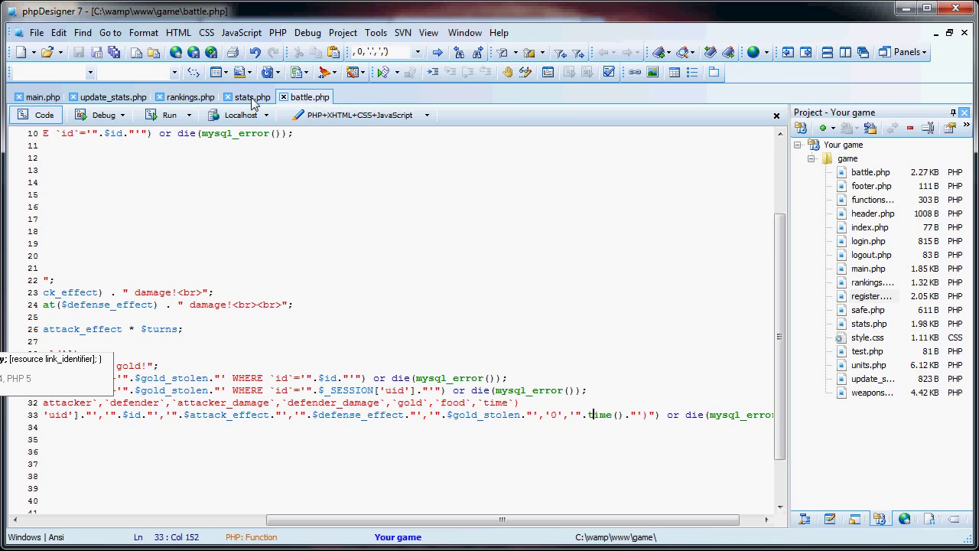
click(248, 97)
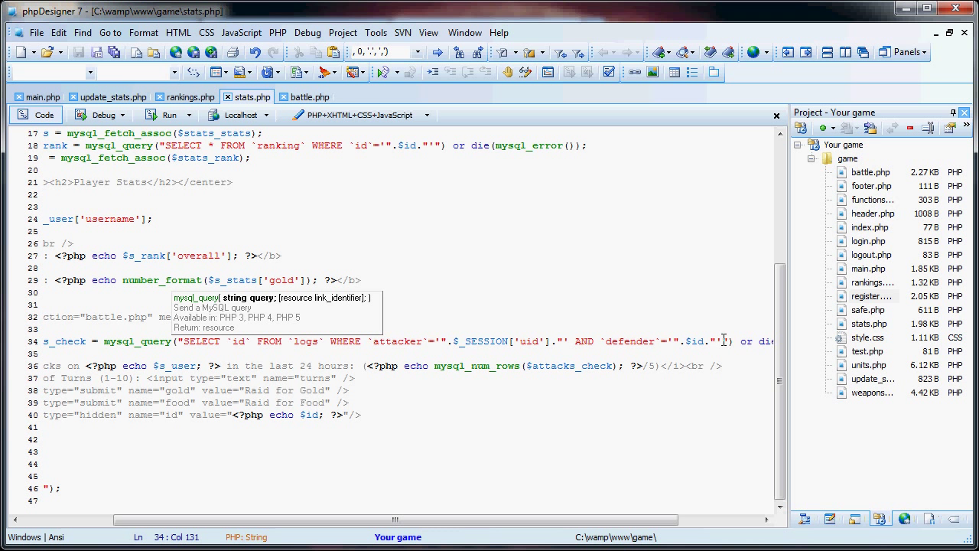
text(AND `time`>'".(time() - 86400).)
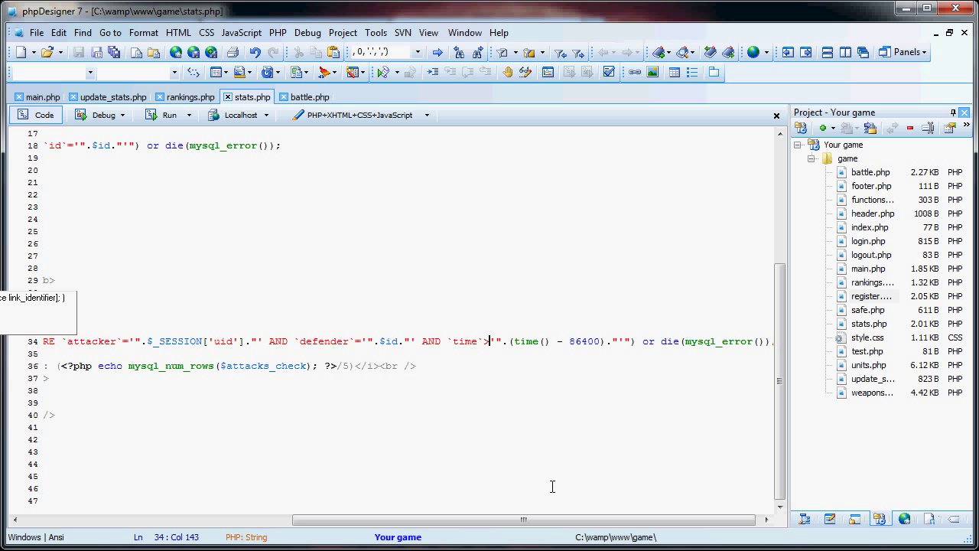
mouse_move(661, 339)
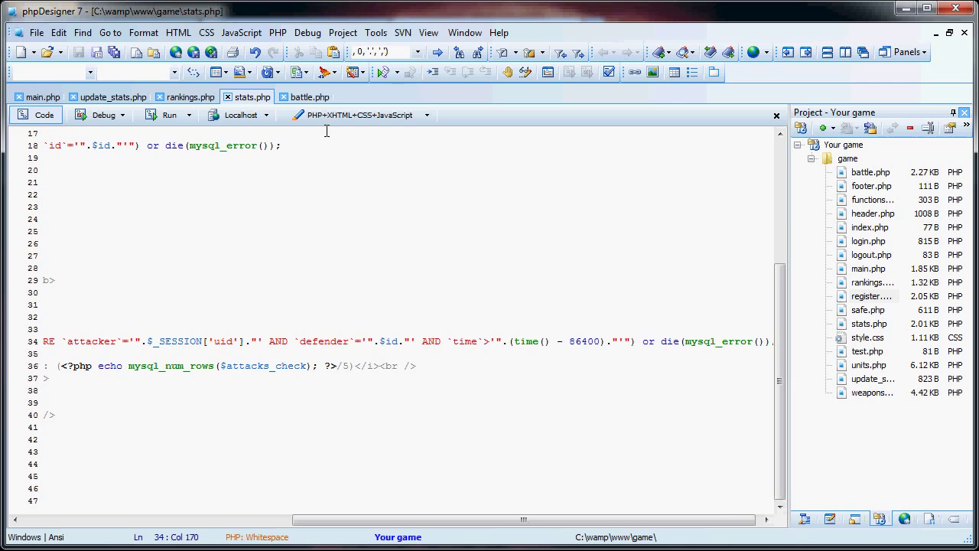
Add $stats['gold'] += $gold_stolen; after the battle3 query in battle.php's win branch.
click(309, 96)
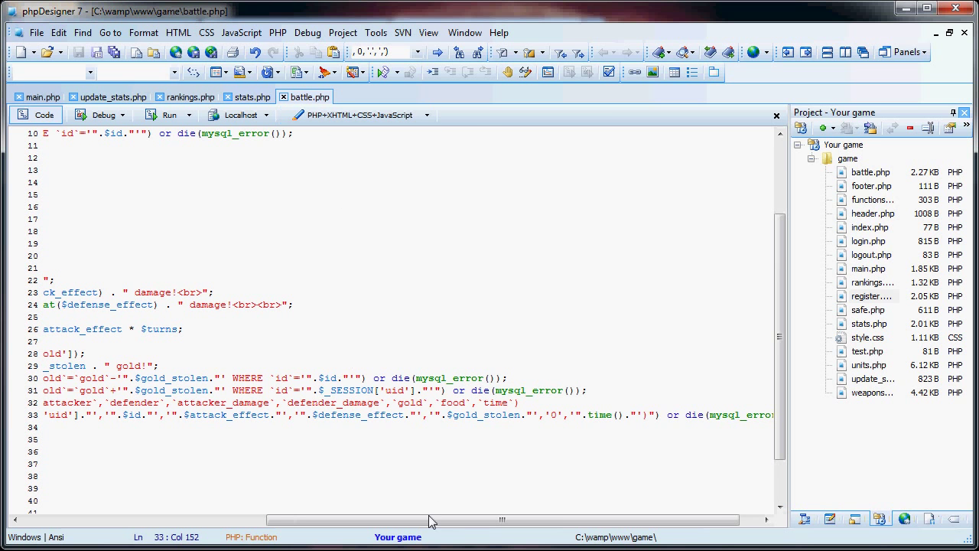
drag(432, 520, 359, 520)
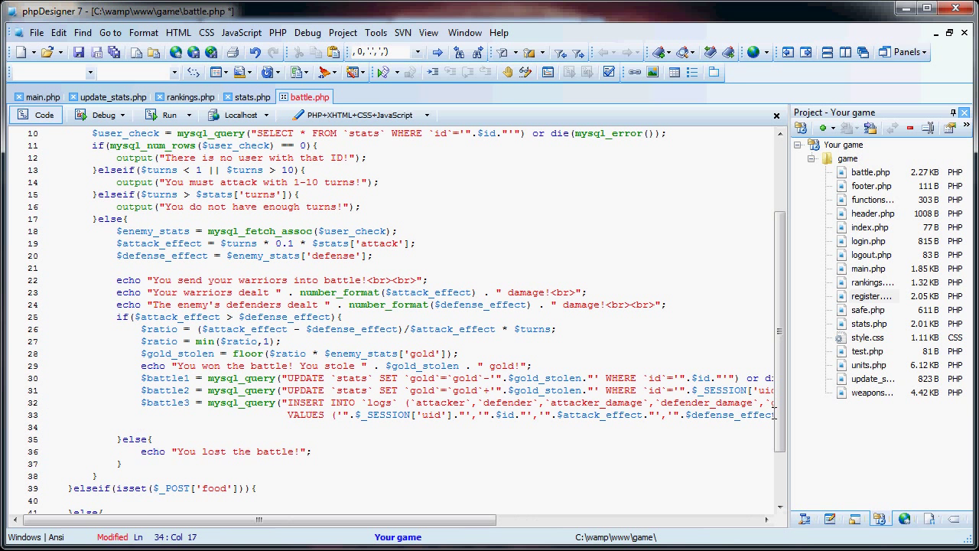
text($stats['g'])
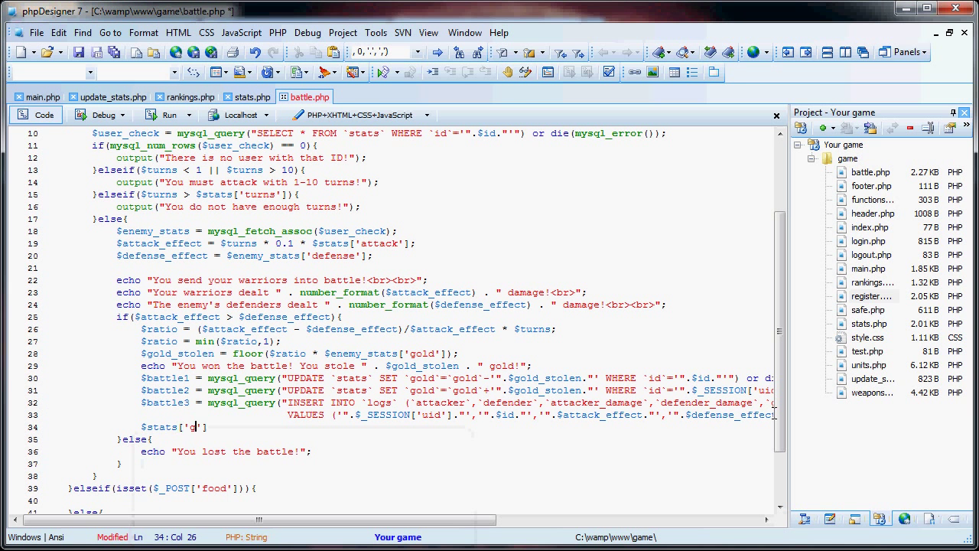
text(old'] +=)
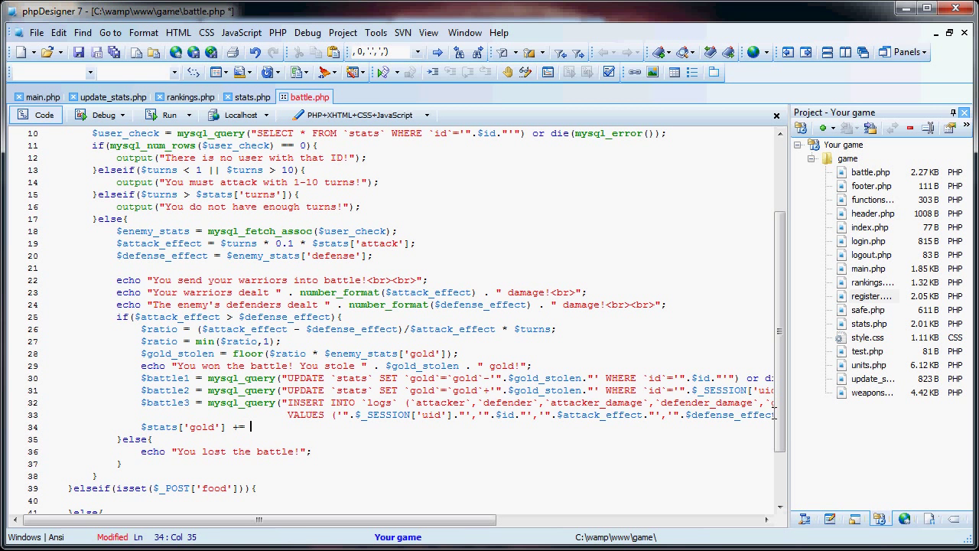
text($gold_stolen;)
click(403, 219)
text(if($id == )
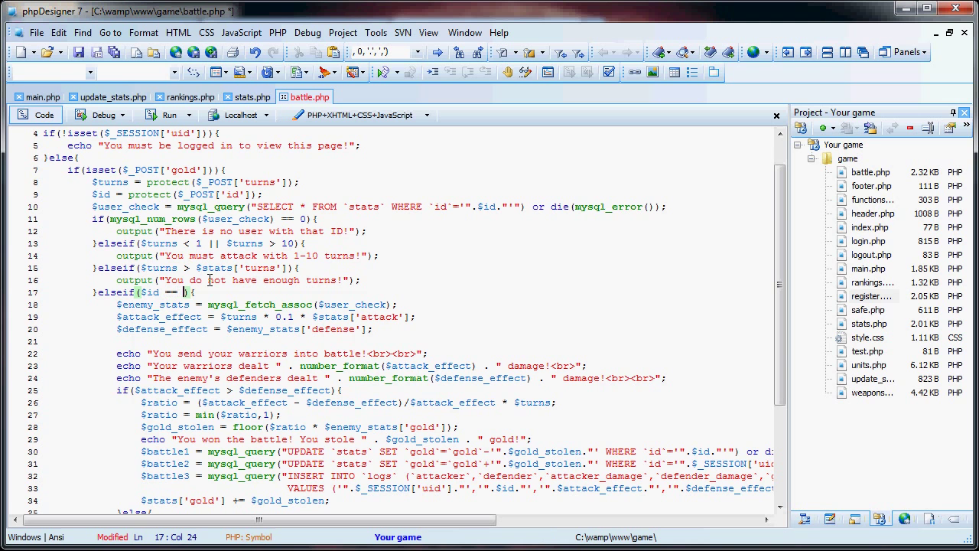
Add elseif($id == $_SESSION['uid']) outputting "You cannot attack yourself!" and save.
text($_SESSION['uid'])
text(}else{)
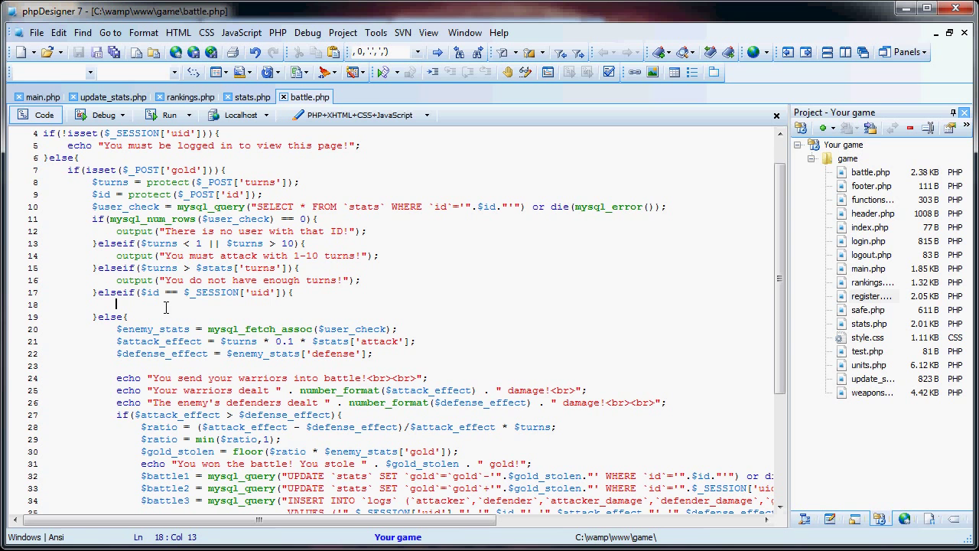
text(output(")
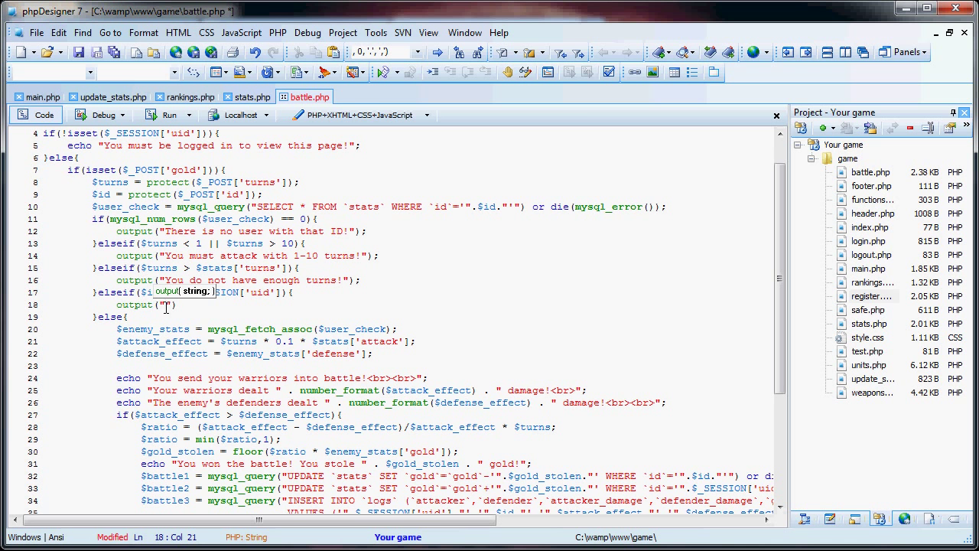
click(76, 51)
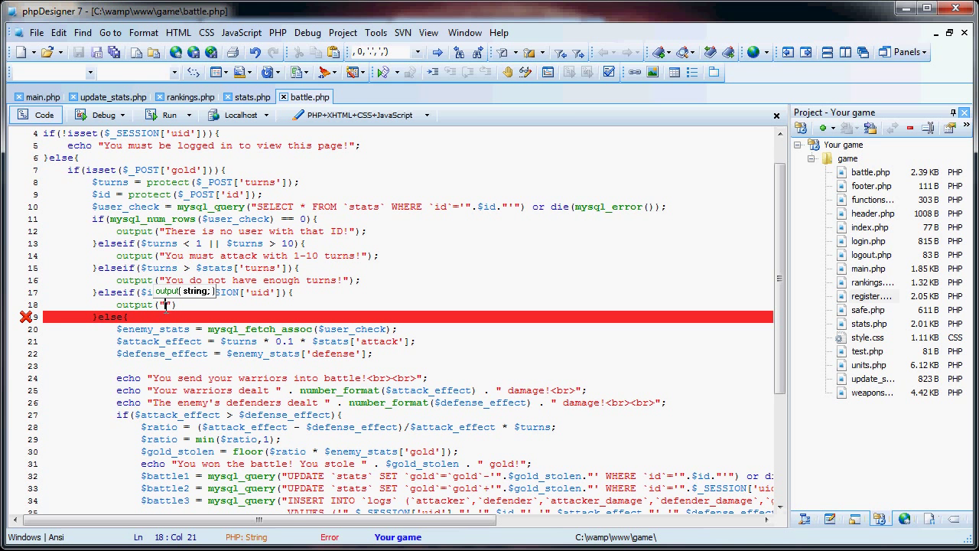
mouse_move(114, 321)
text(You cannot)
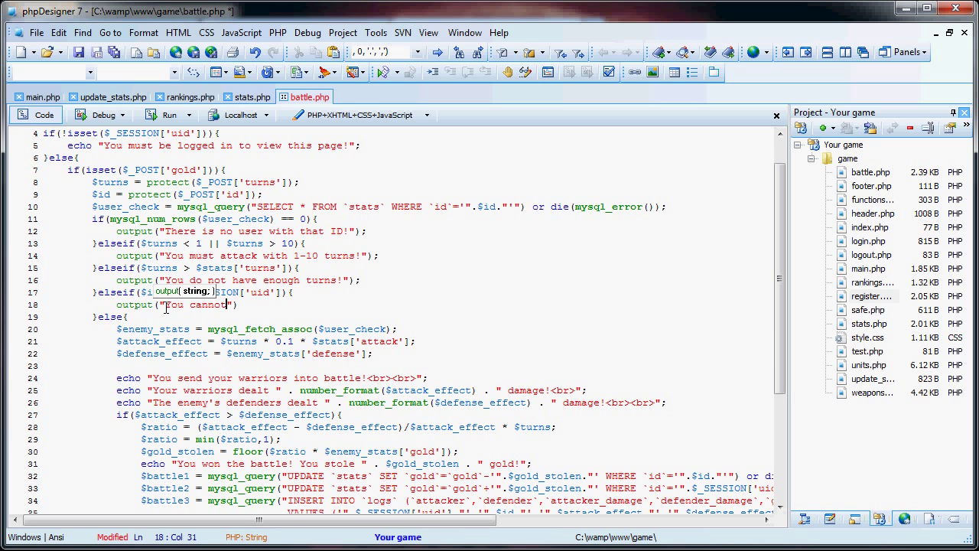
text(attack your)
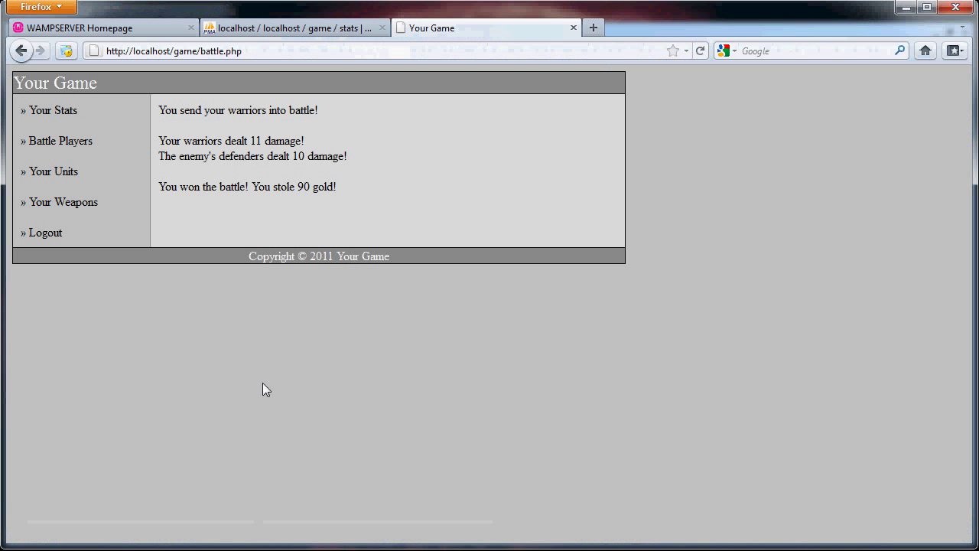
Open the top-ranked player's stats page from Battle Players and enter 10 turns.
click(60, 140)
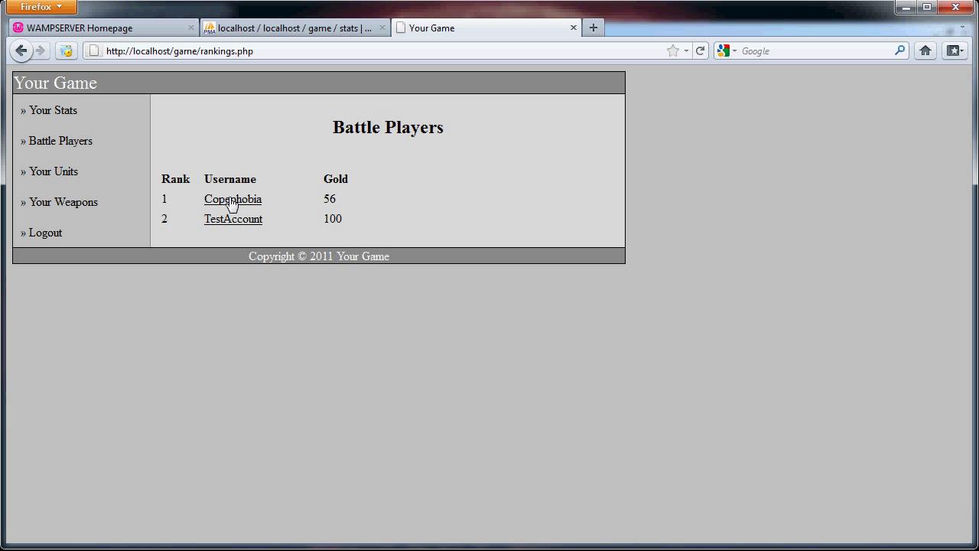
click(233, 199)
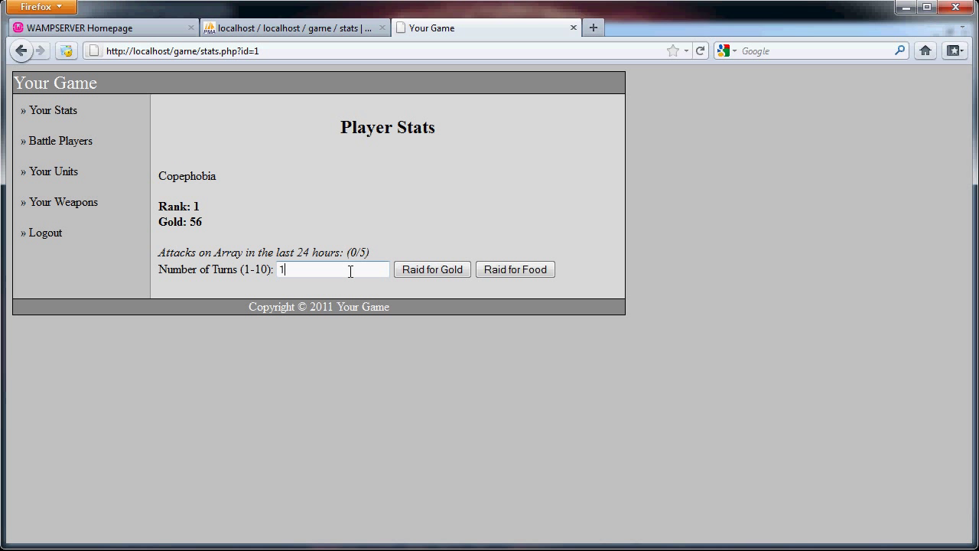
key(Backspace)
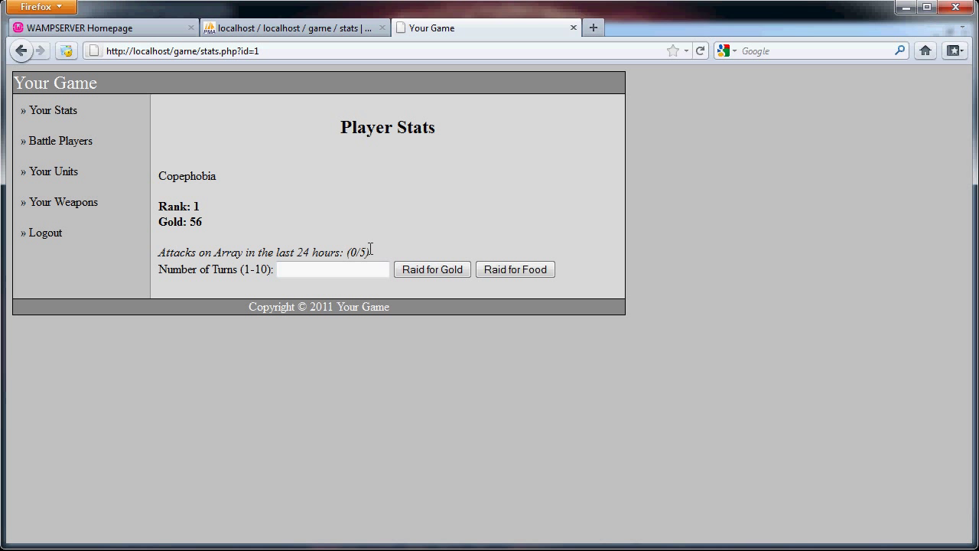
text(10)
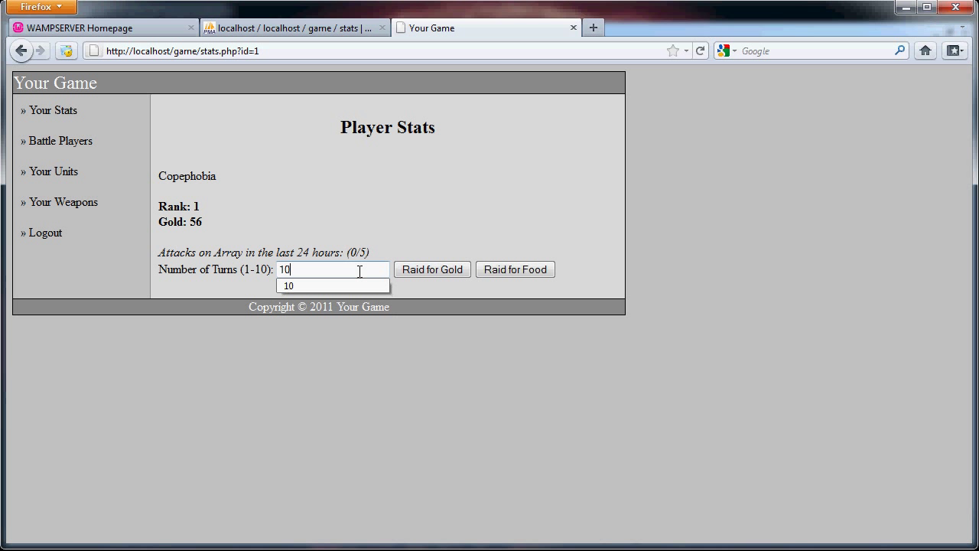
click(431, 268)
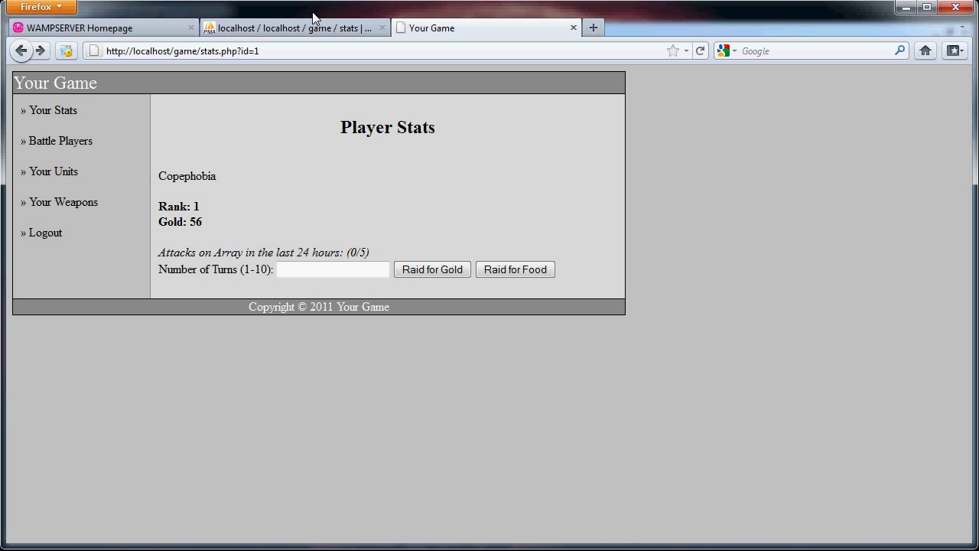
click(295, 28)
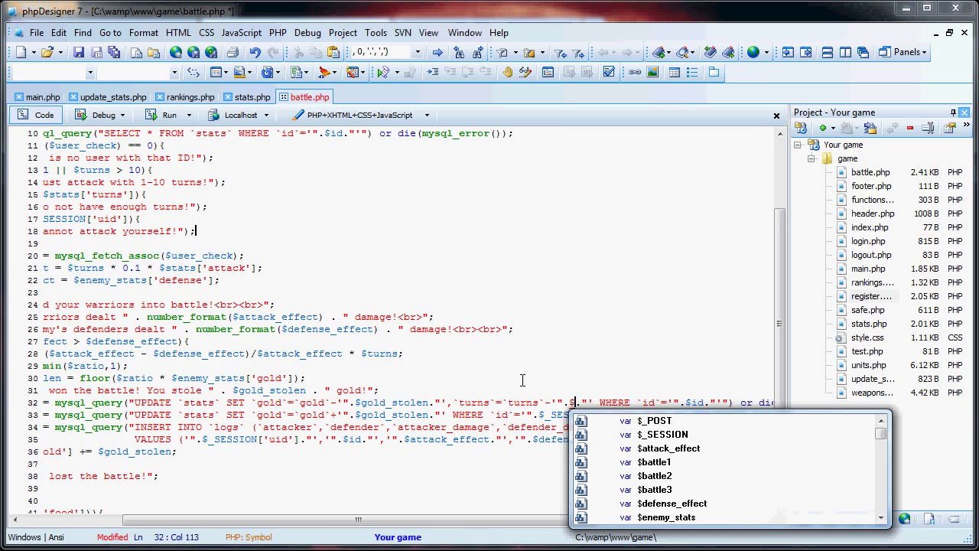
Append ,`turns`=`turns`-'".$turns."' after the gold assignment in the battle1 UPDATE query.
text(turns)
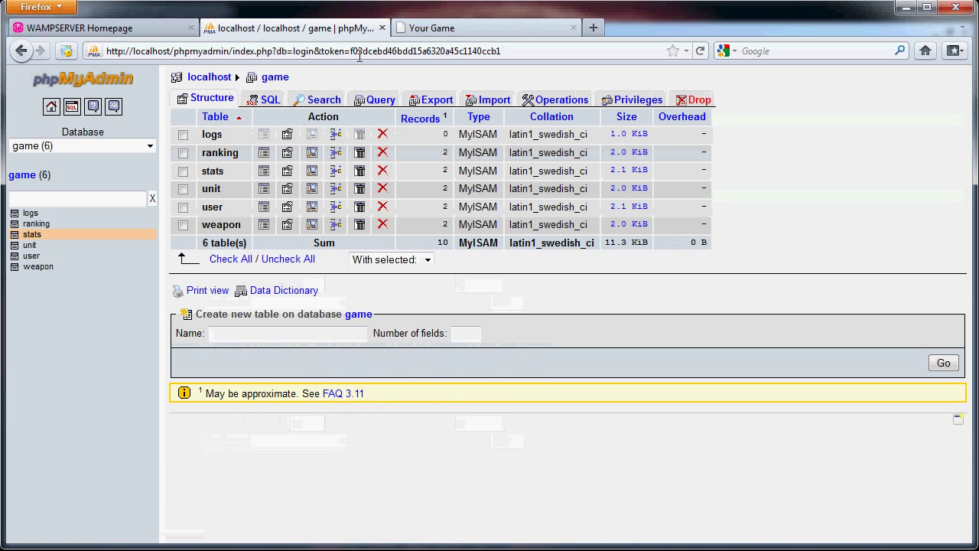
Browse the stats table: player 1 has 56 gold and 10 turns, player 2 has 100 each.
click(486, 27)
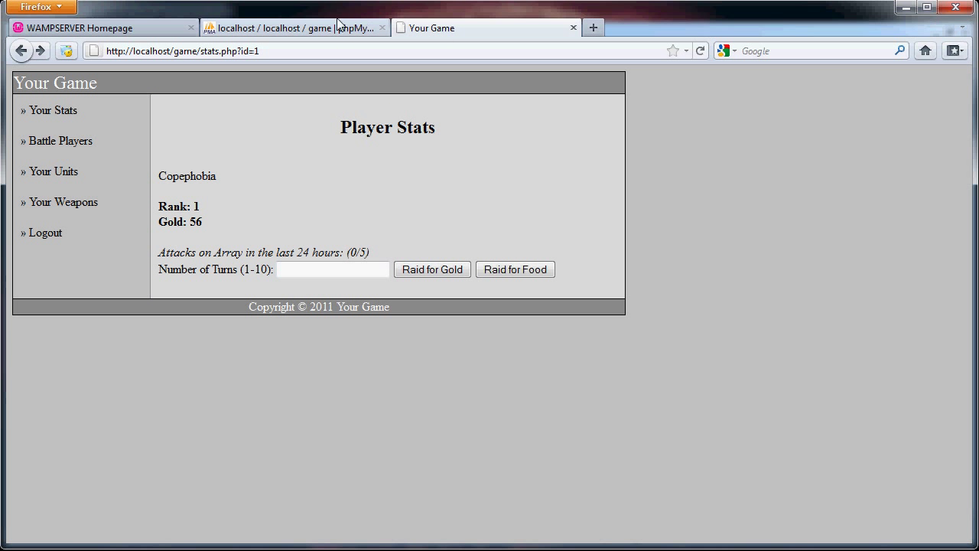
click(295, 28)
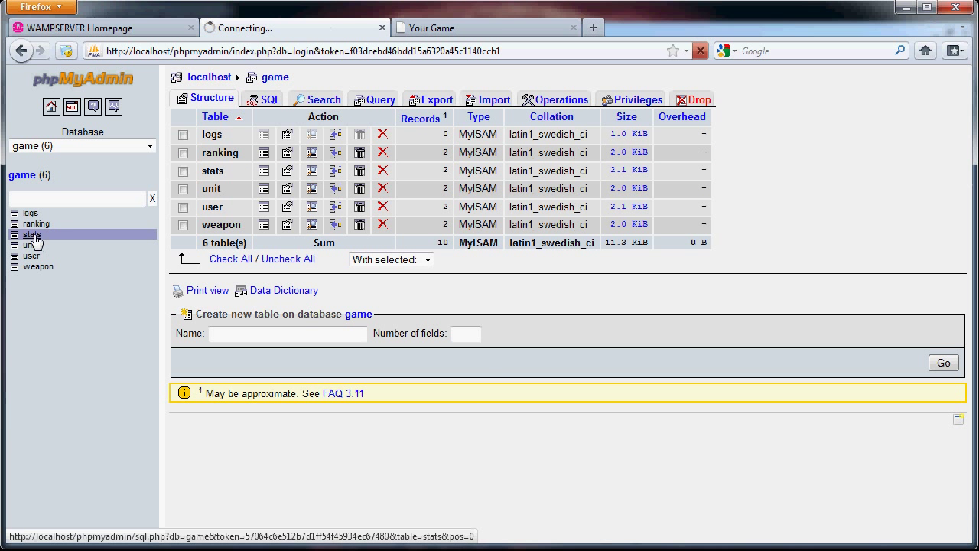
click(31, 234)
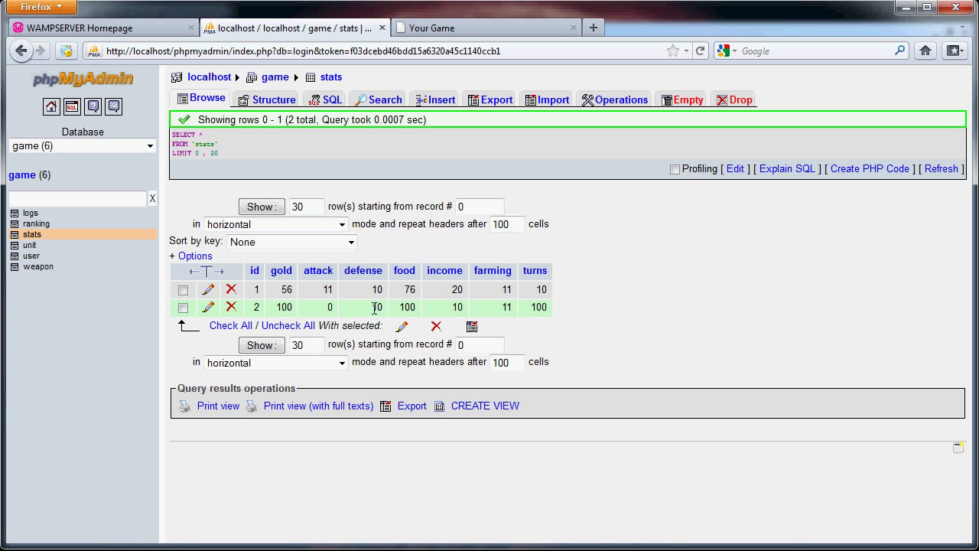
click(486, 27)
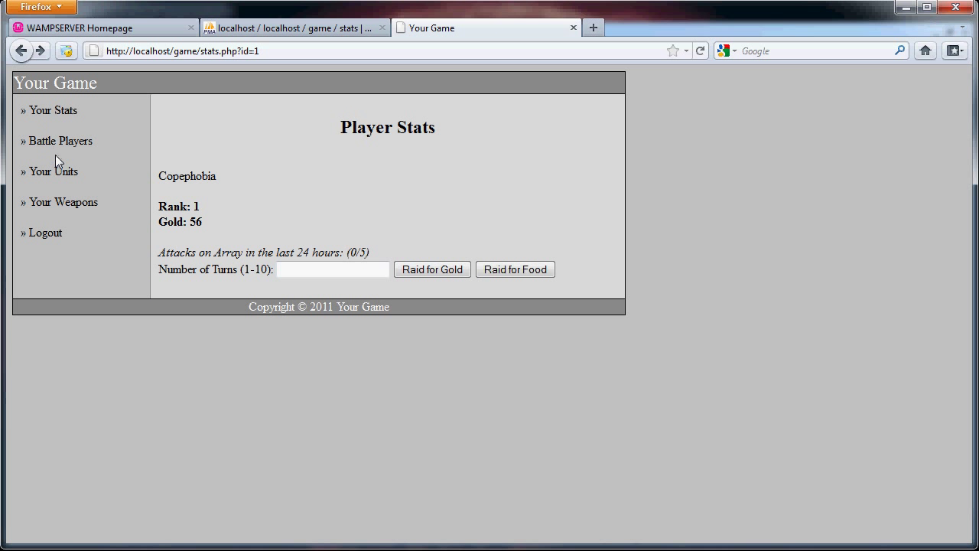
Raid TestAccount for gold using 10 turns.
click(61, 141)
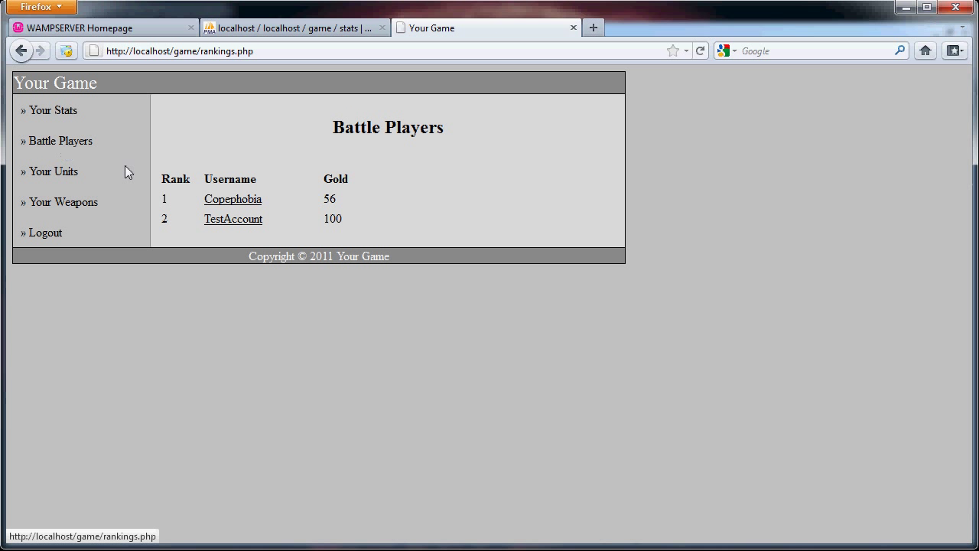
click(232, 219)
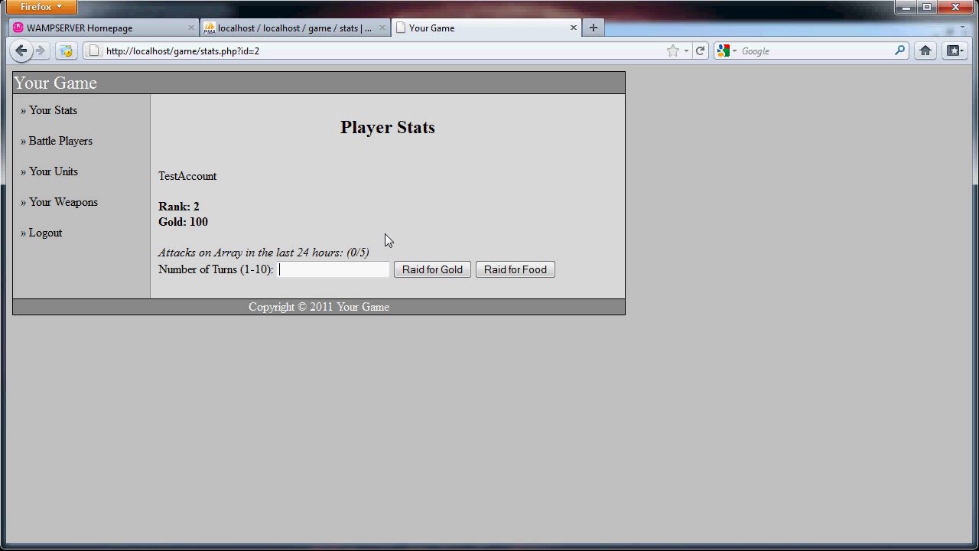
text(10)
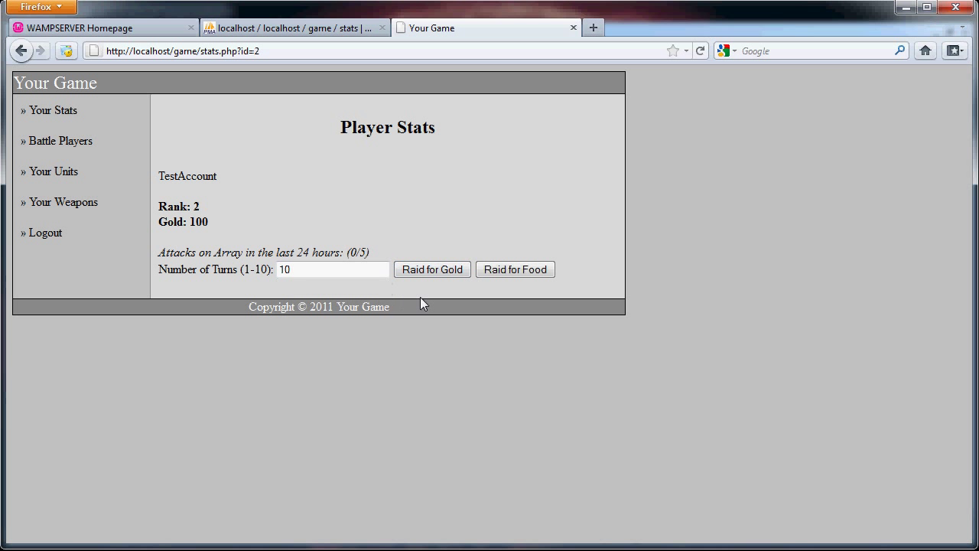
click(431, 268)
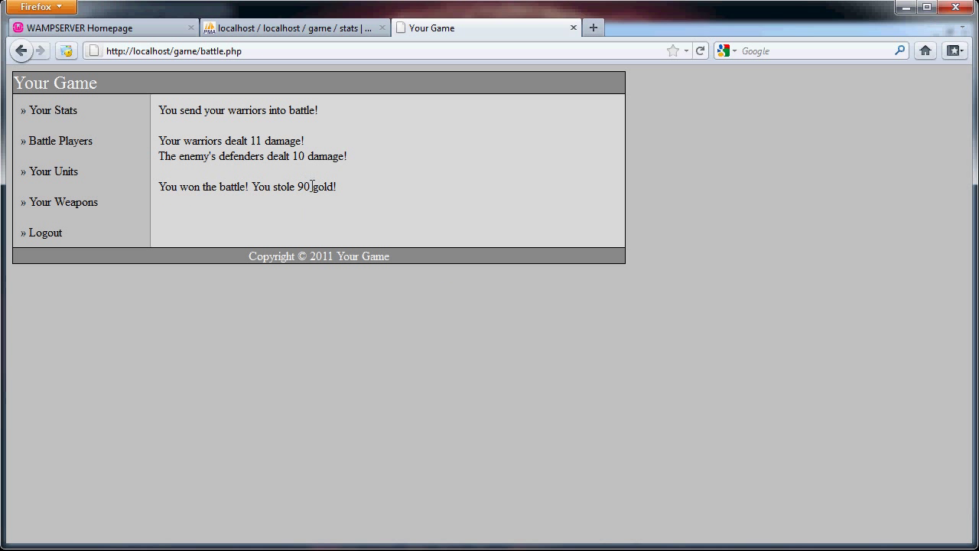
mouse_move(53, 110)
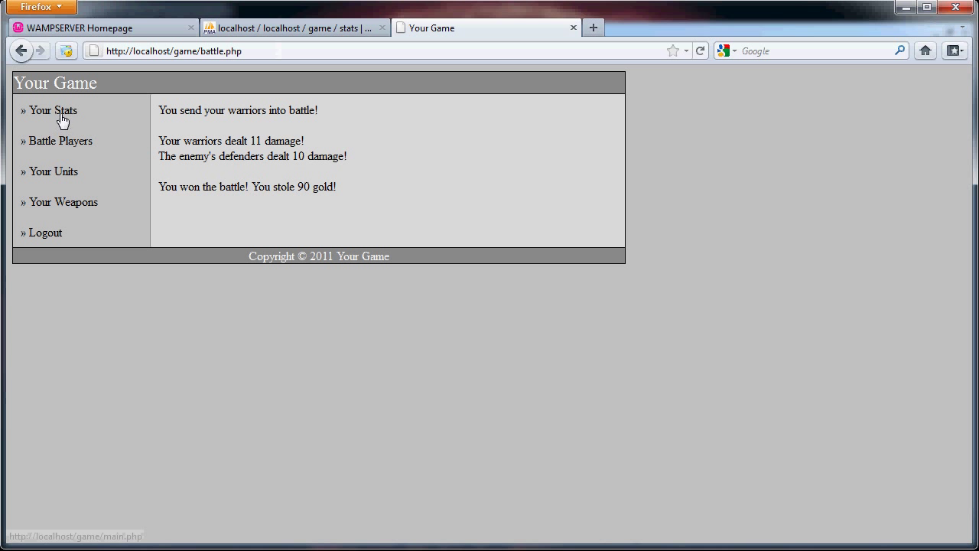
Confirm Your Stats shows 146 gold and 0 turns remaining.
click(295, 27)
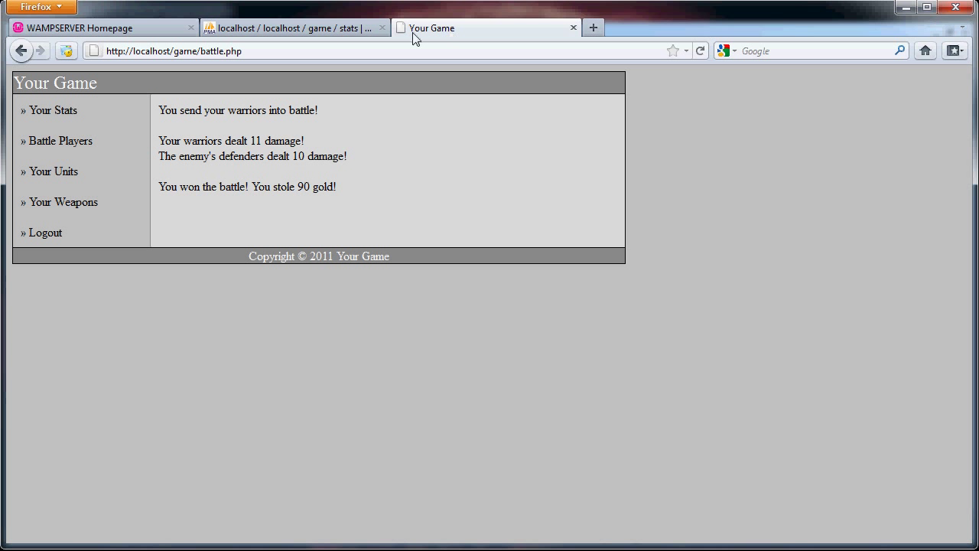
mouse_move(60, 110)
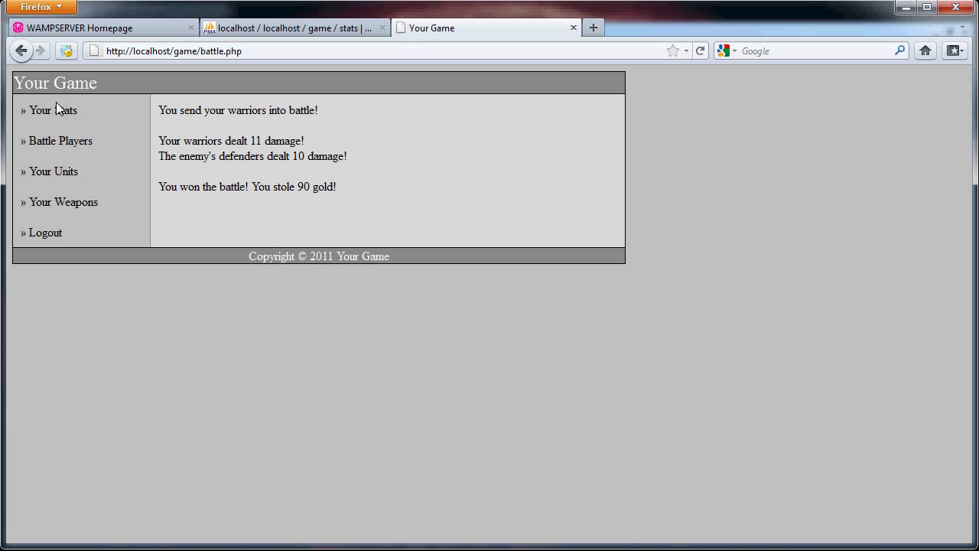
mouse_move(53, 115)
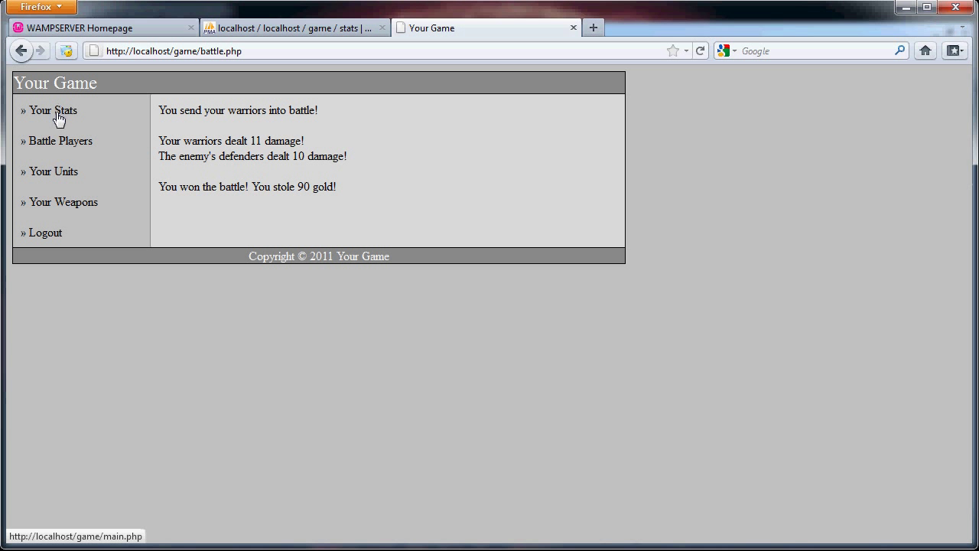
click(52, 110)
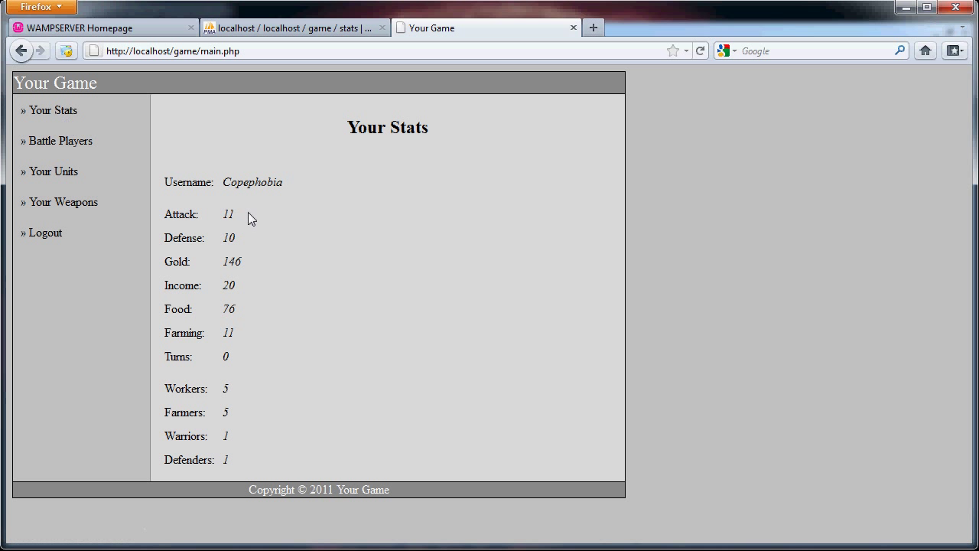
double_click(232, 262)
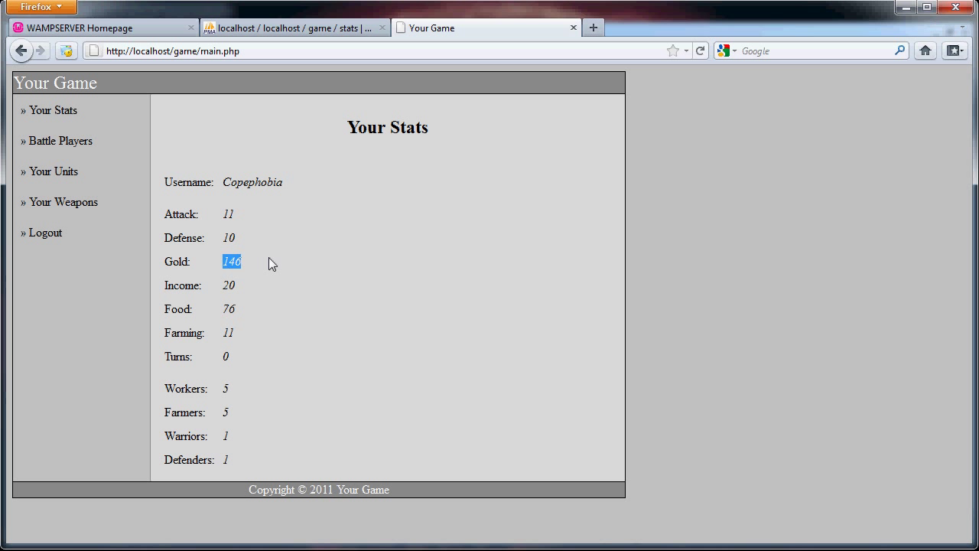
click(226, 357)
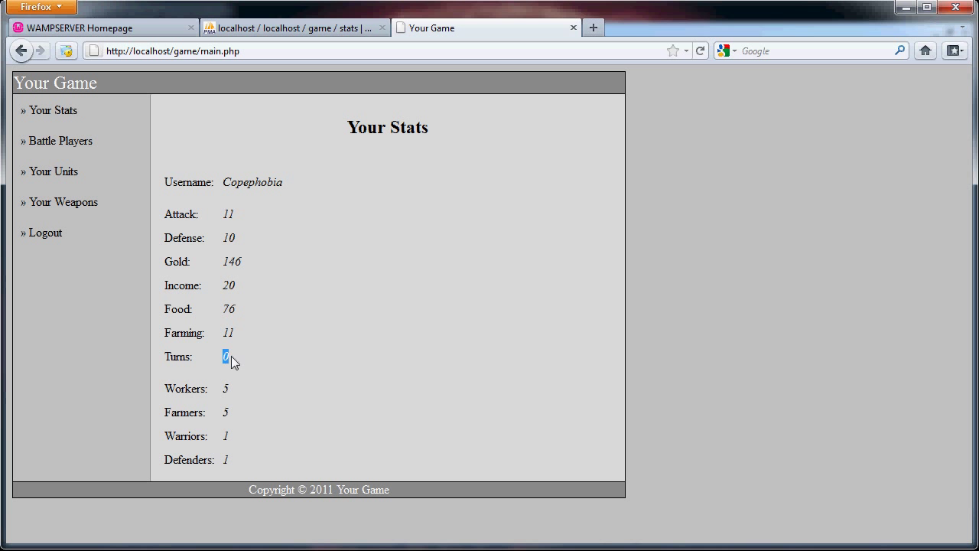
click(295, 27)
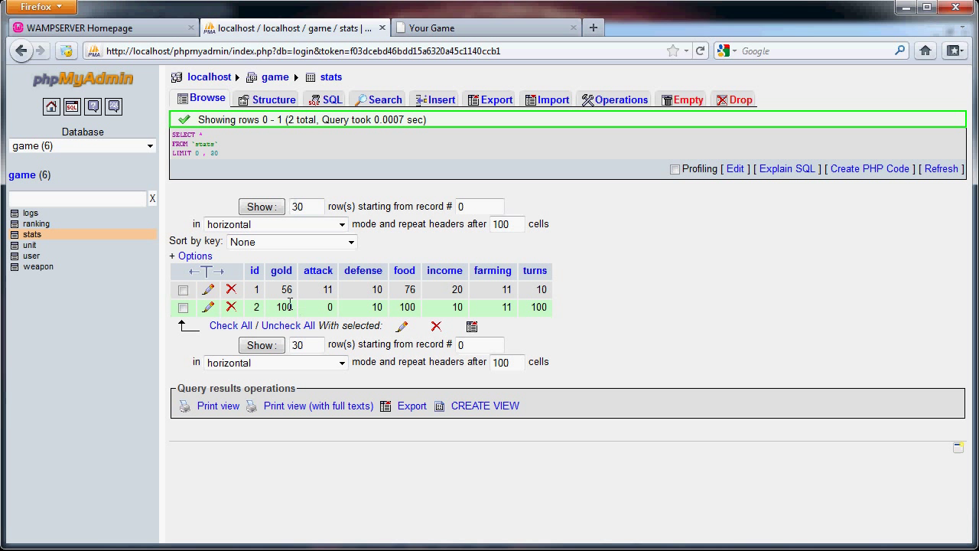
mouse_move(573, 325)
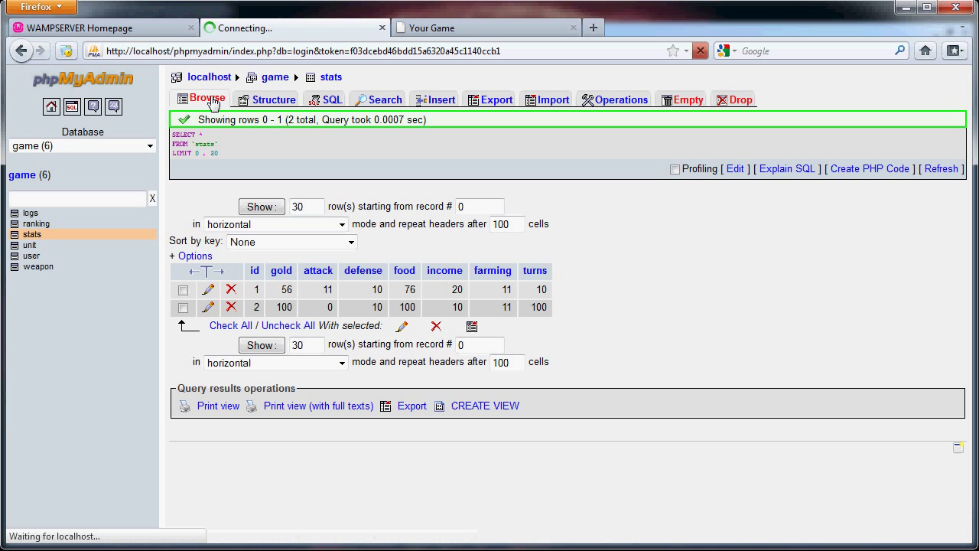
Refresh the stats table and review the 90-gold battle row in the logs table.
click(200, 99)
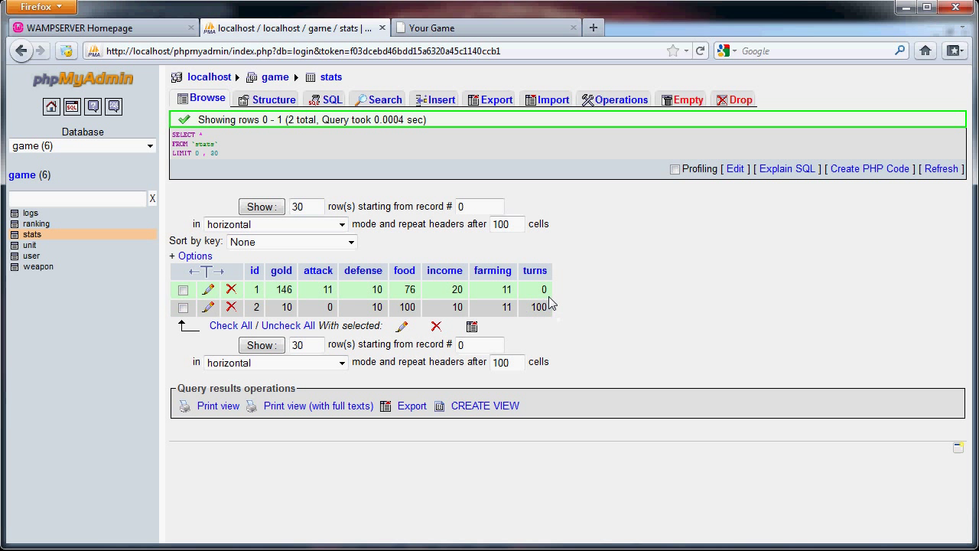
mouse_move(267, 298)
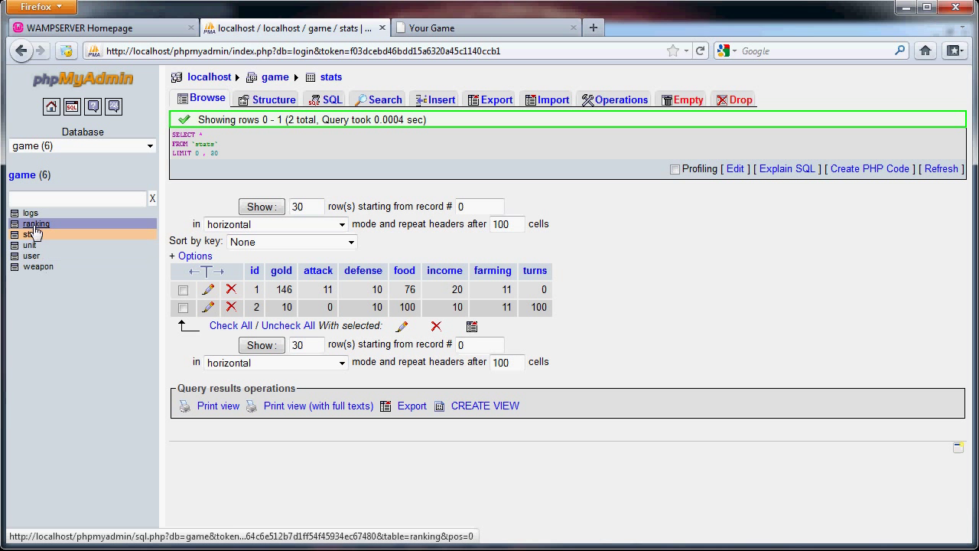
click(30, 213)
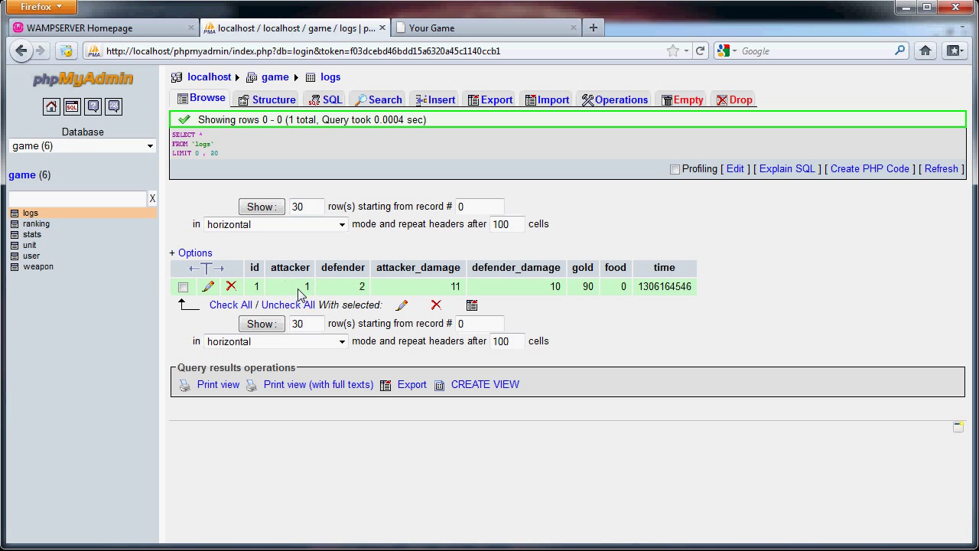
mouse_move(344, 295)
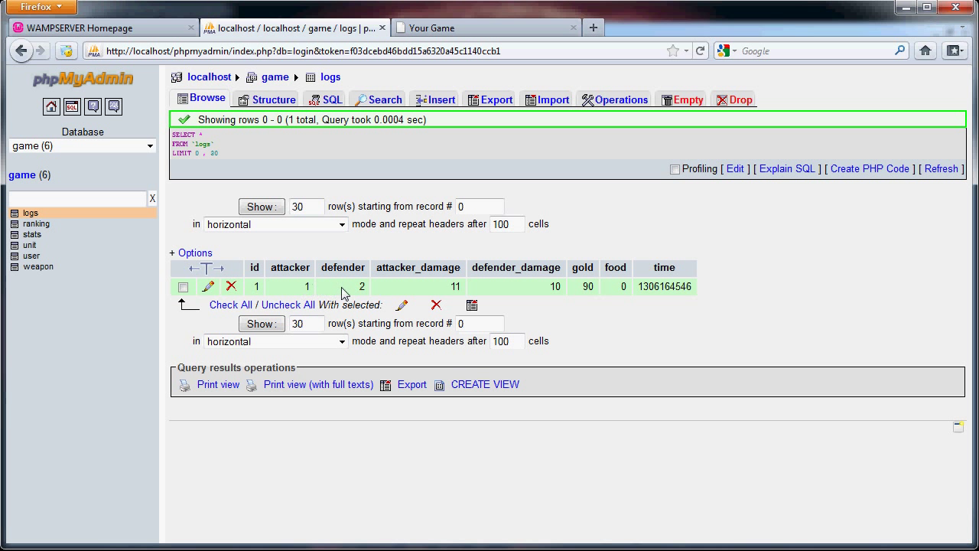
mouse_move(362, 289)
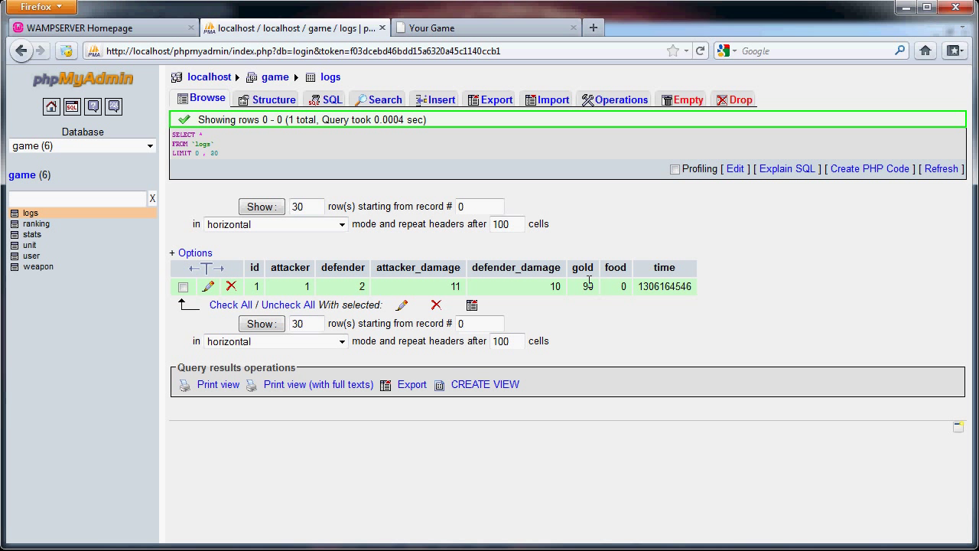
mouse_move(649, 285)
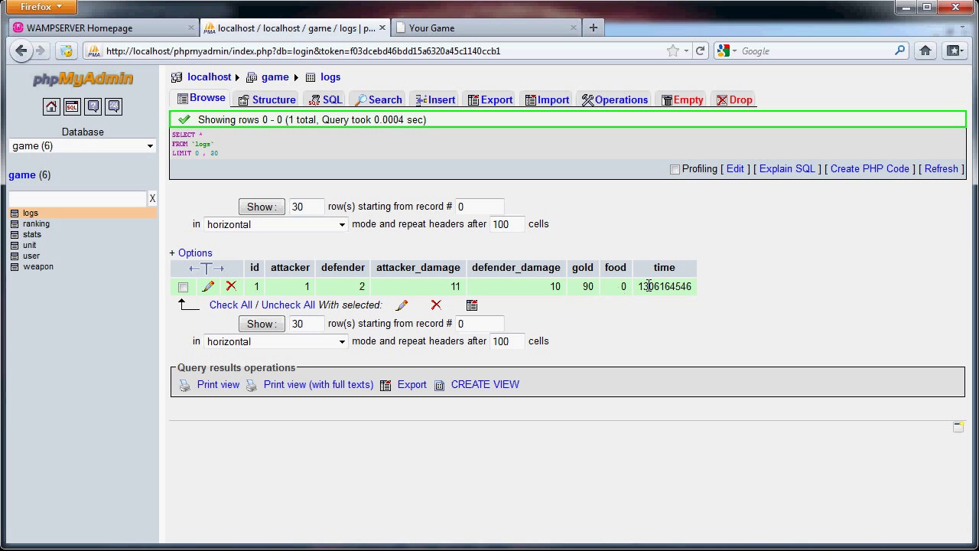
click(486, 28)
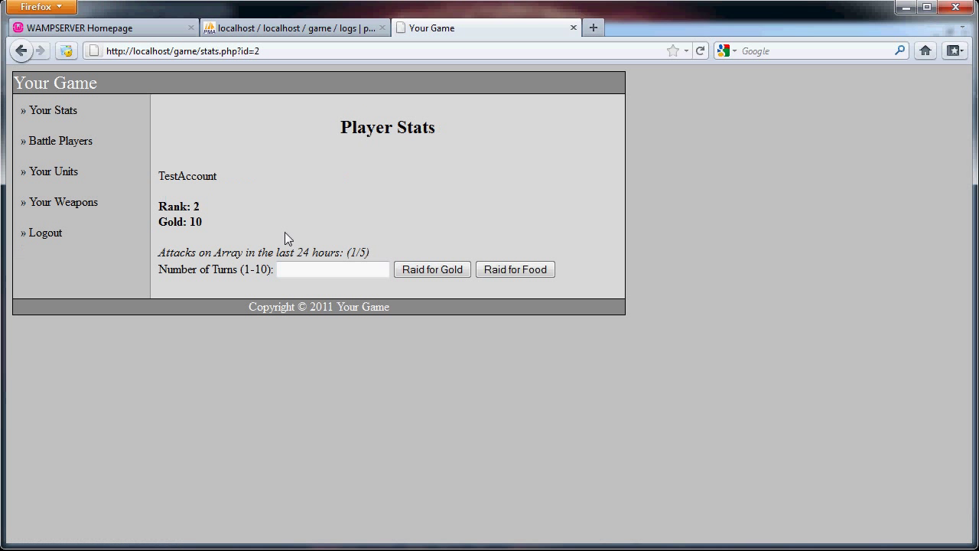
Check TestAccount's stats.php?id=2 page showing 10 gold and 1/5 attacks.
double_click(358, 253)
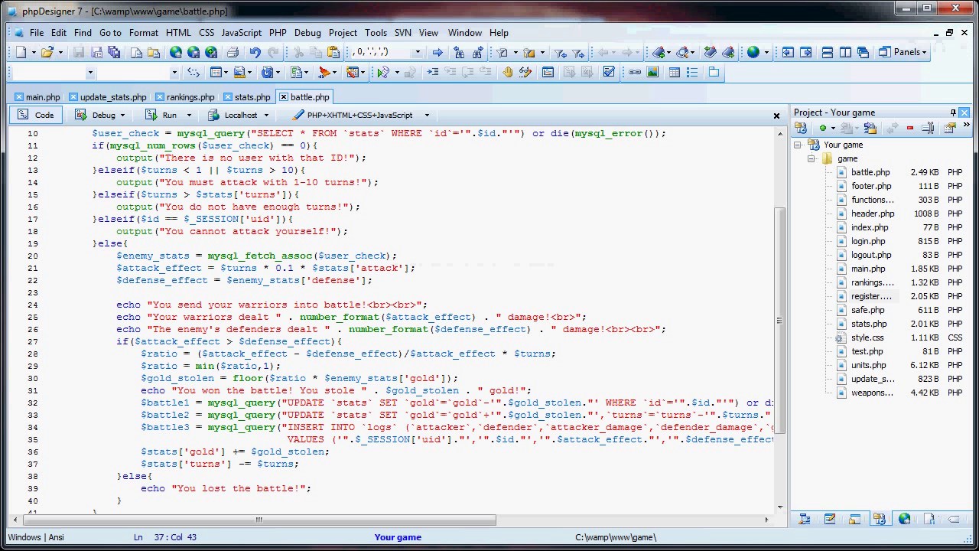
scroll(up, 3)
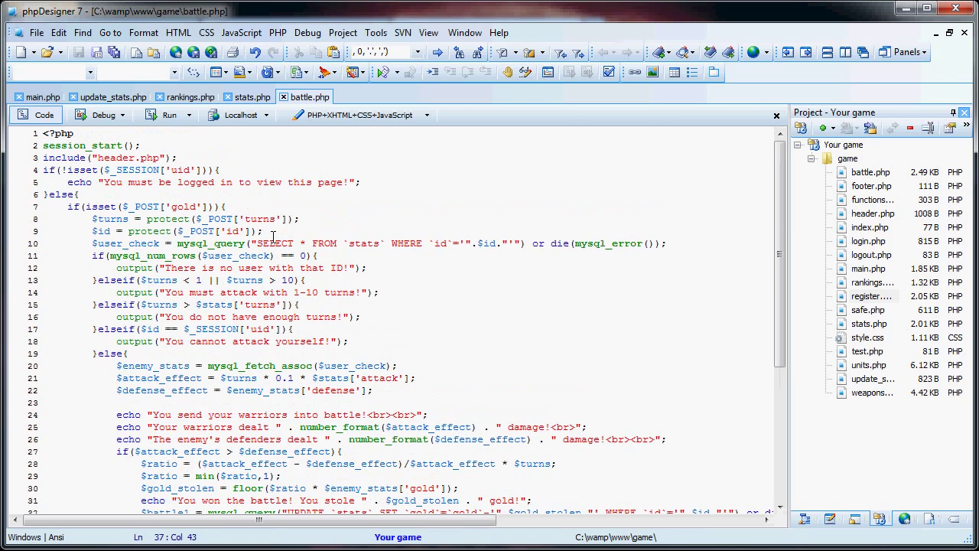
mouse_move(312, 235)
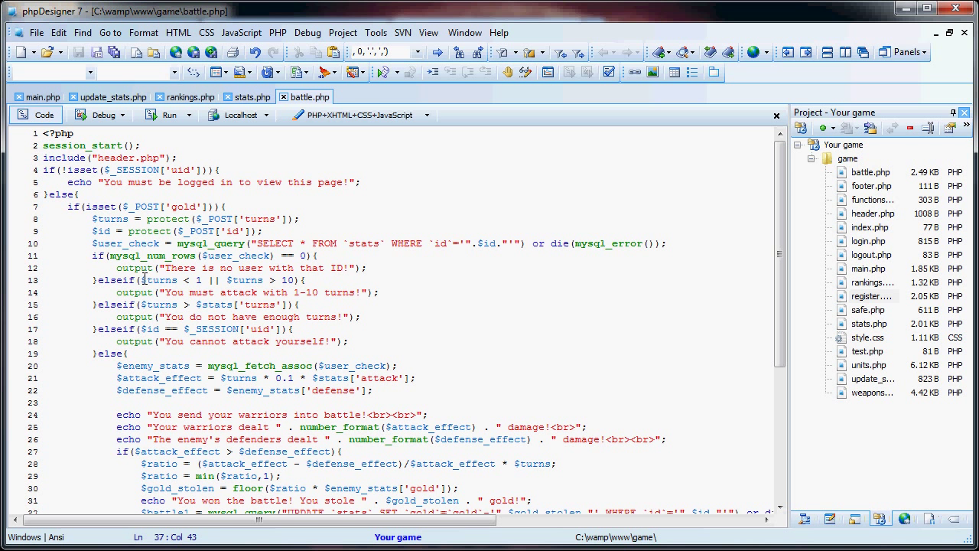
mouse_move(246, 279)
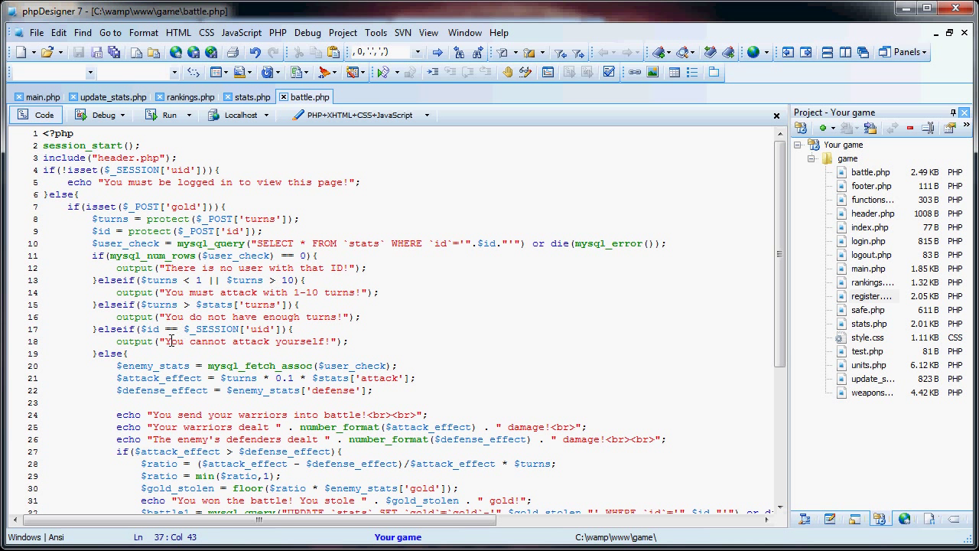
mouse_move(159, 354)
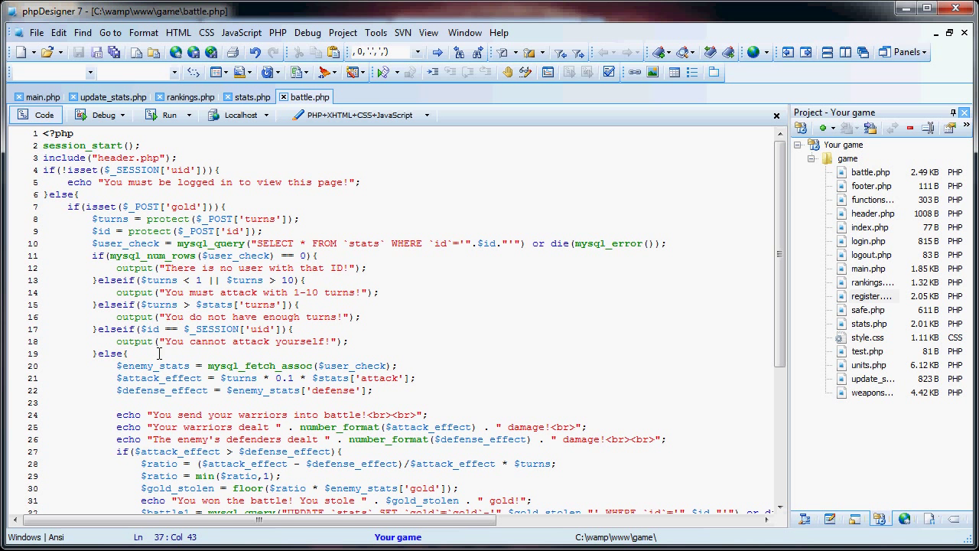
mouse_move(358, 333)
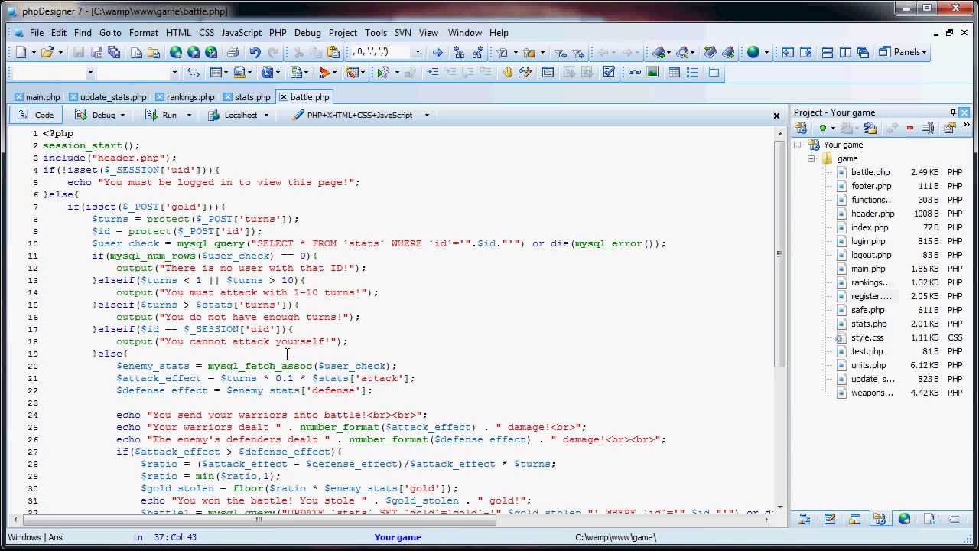
click(248, 96)
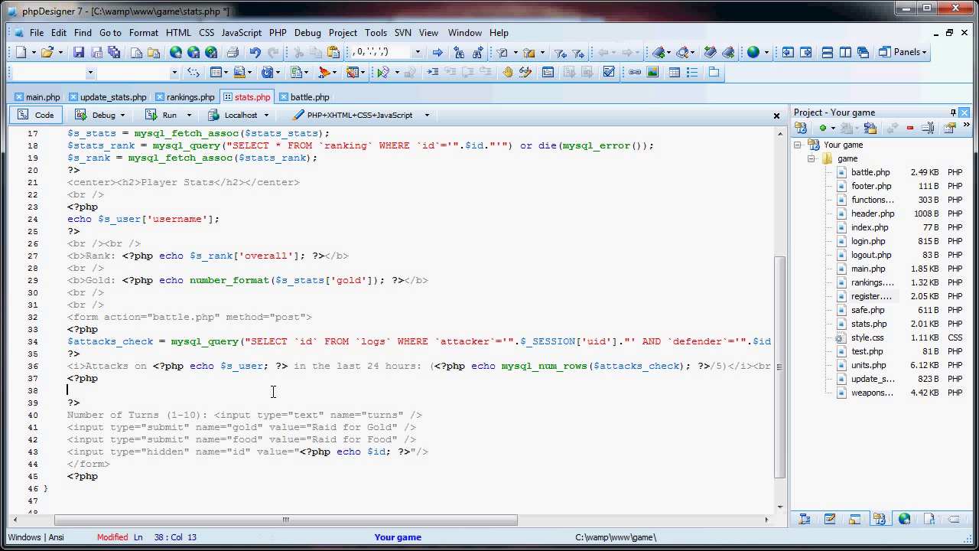
Type if(mysql_num_rows($attacks_check) >= 5){} on line 38 of stats.php.
text(if ())
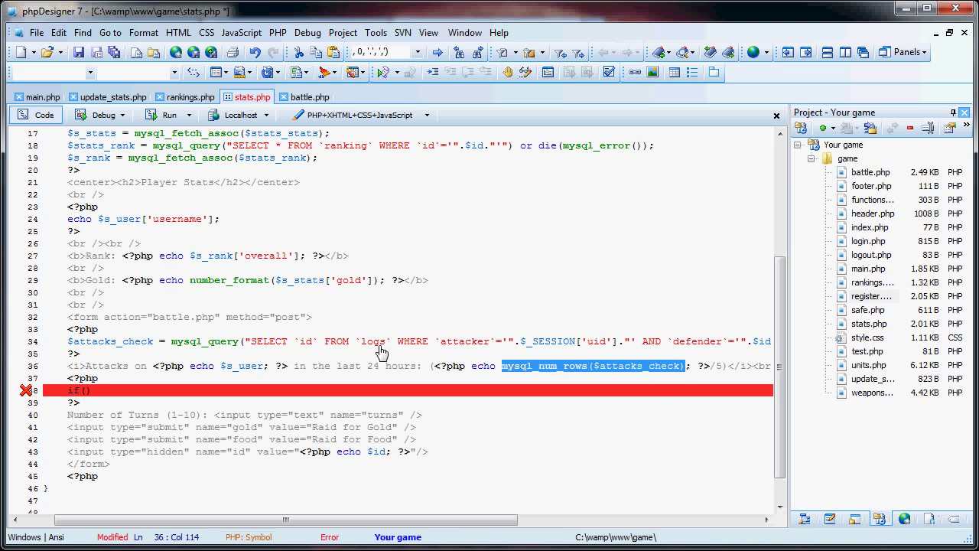
text(mysql_num_rows($attacks_check))
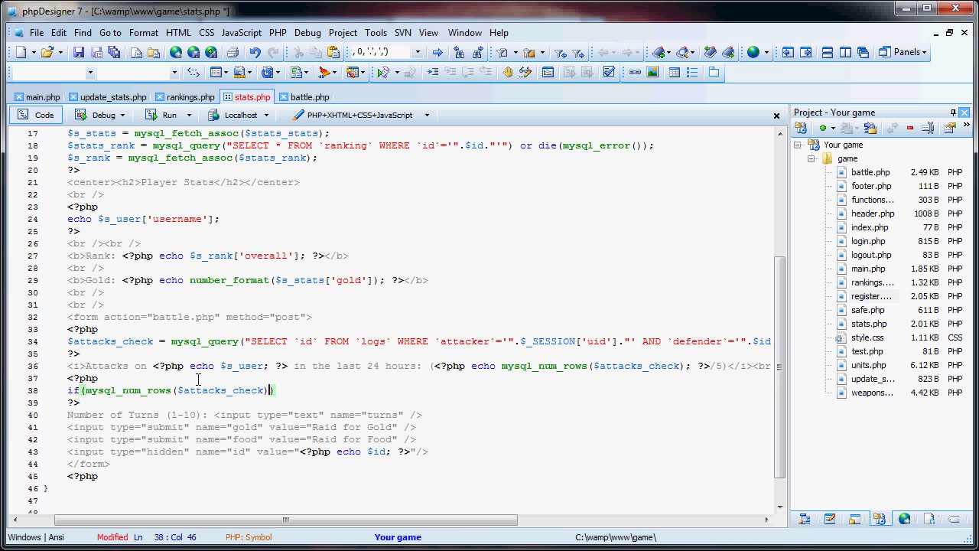
text(>=)
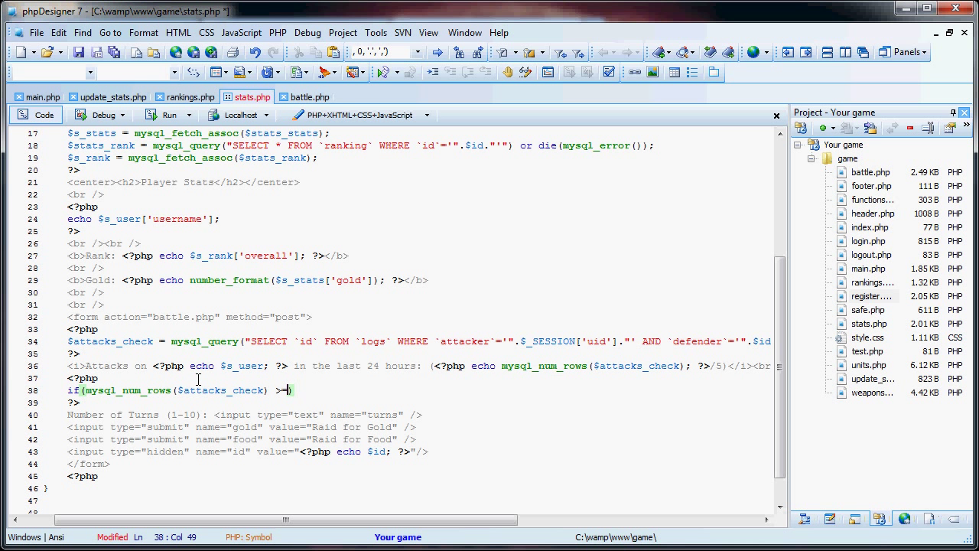
text(5)
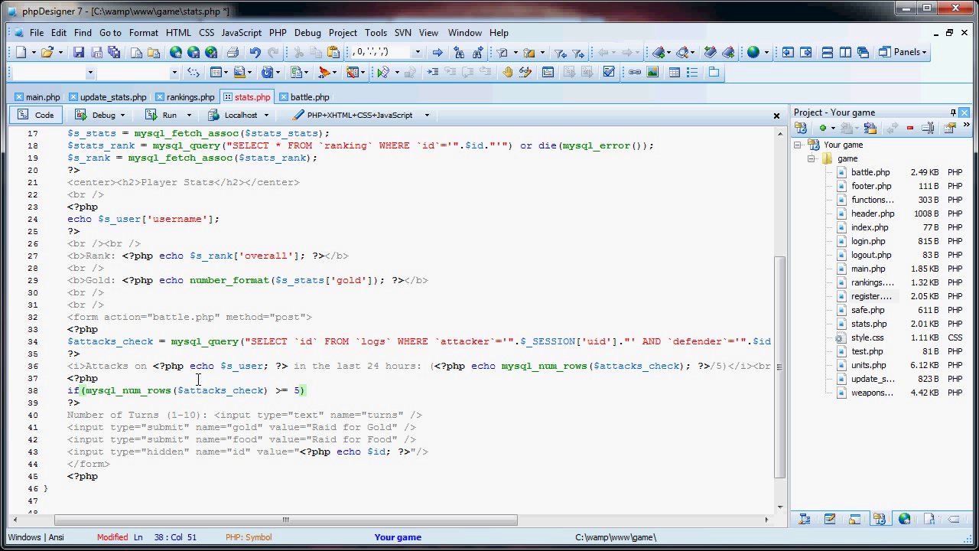
text({})
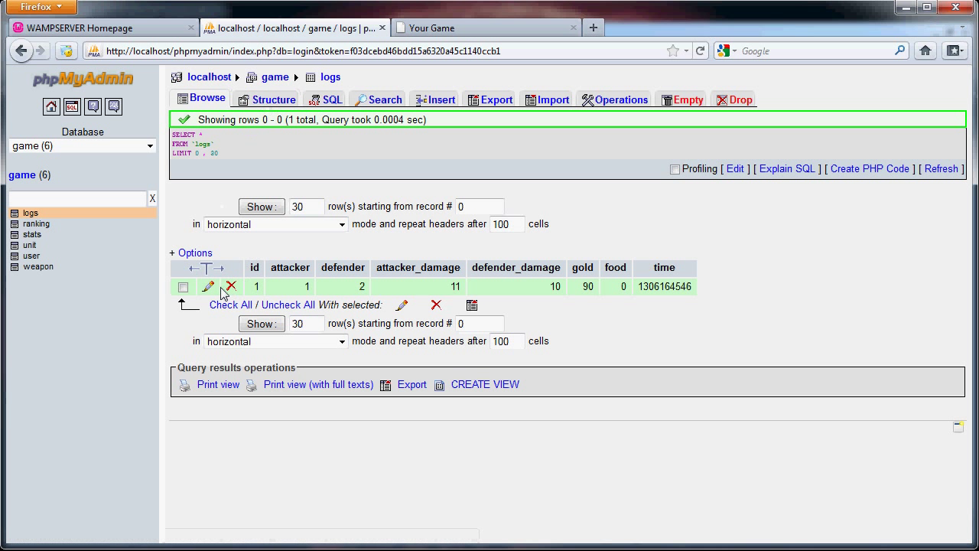
click(182, 286)
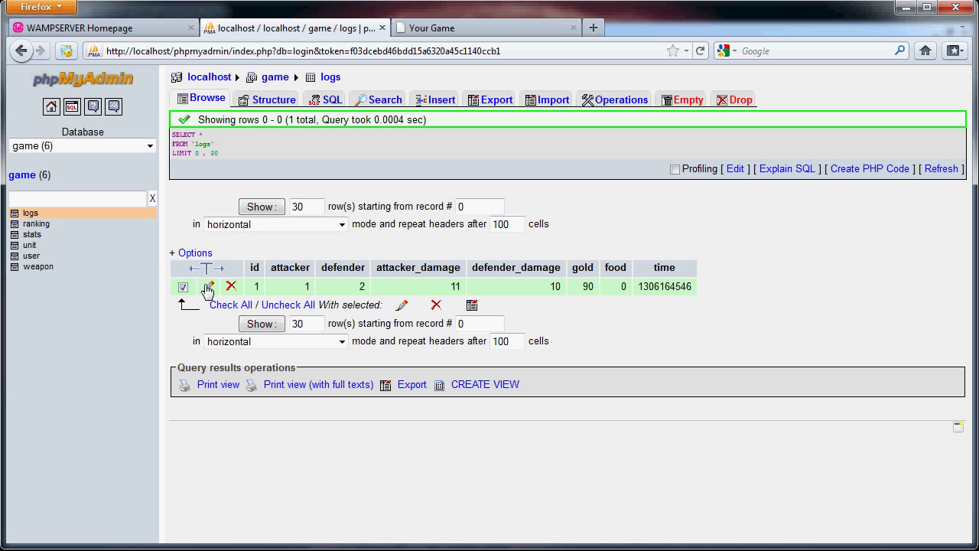
Inspect the logs table's single 90-gold battle via Edit, Insert and Structure, ending on Search.
click(207, 286)
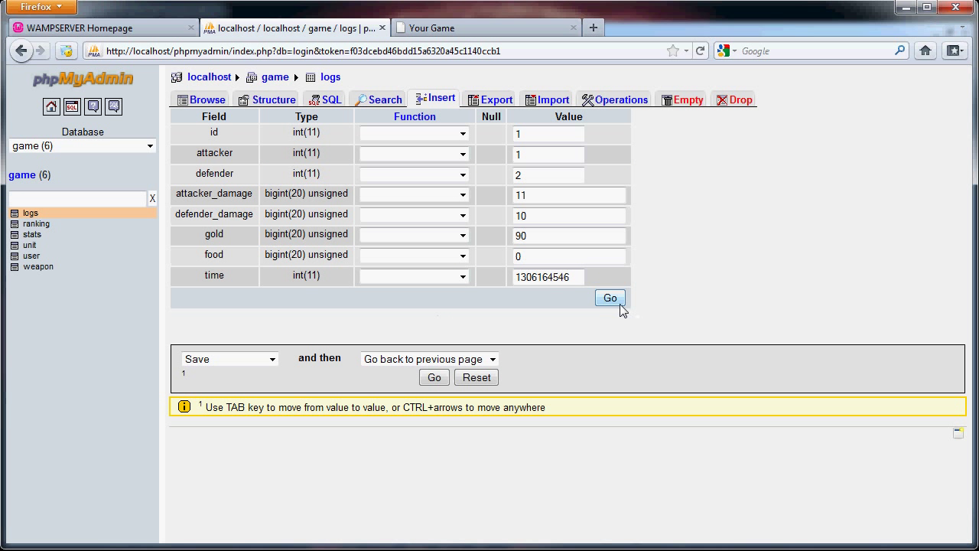
click(609, 298)
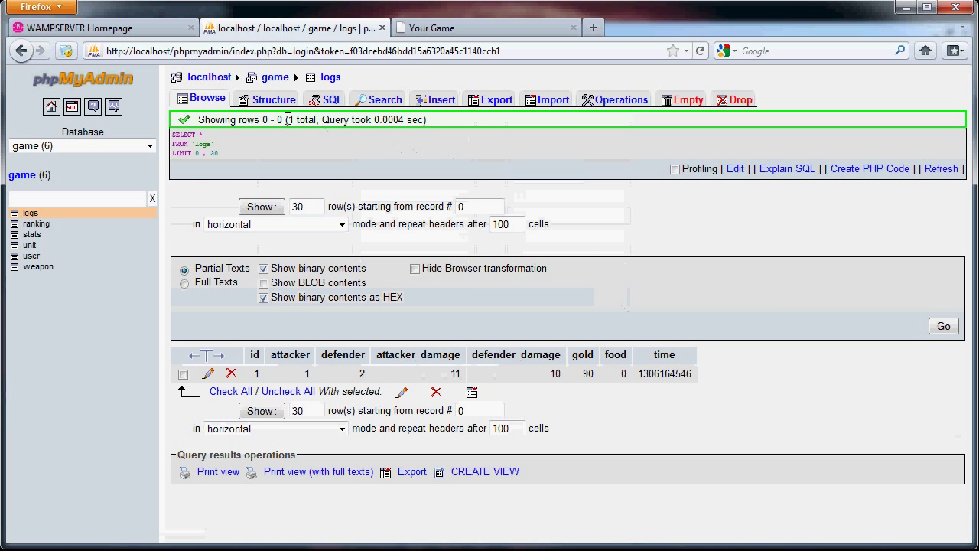
click(434, 100)
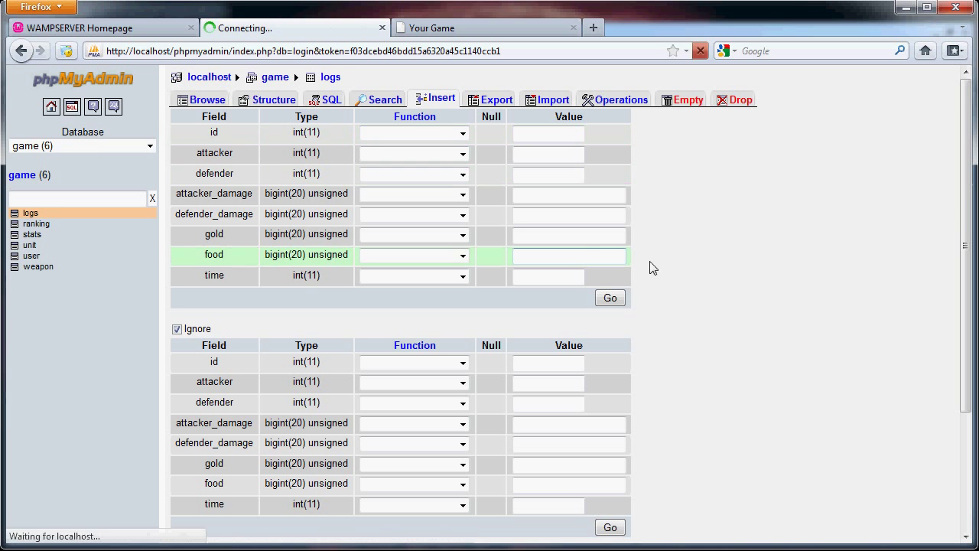
click(610, 297)
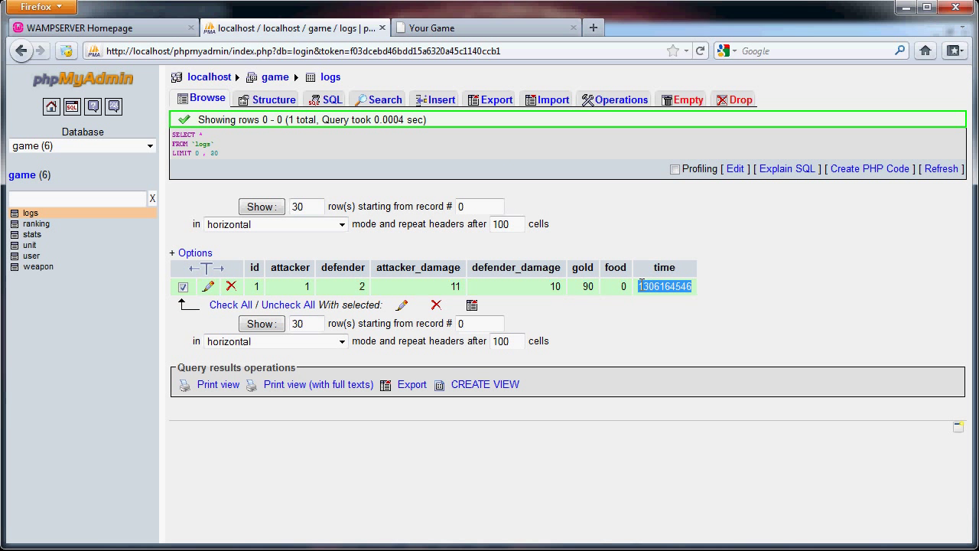
click(273, 99)
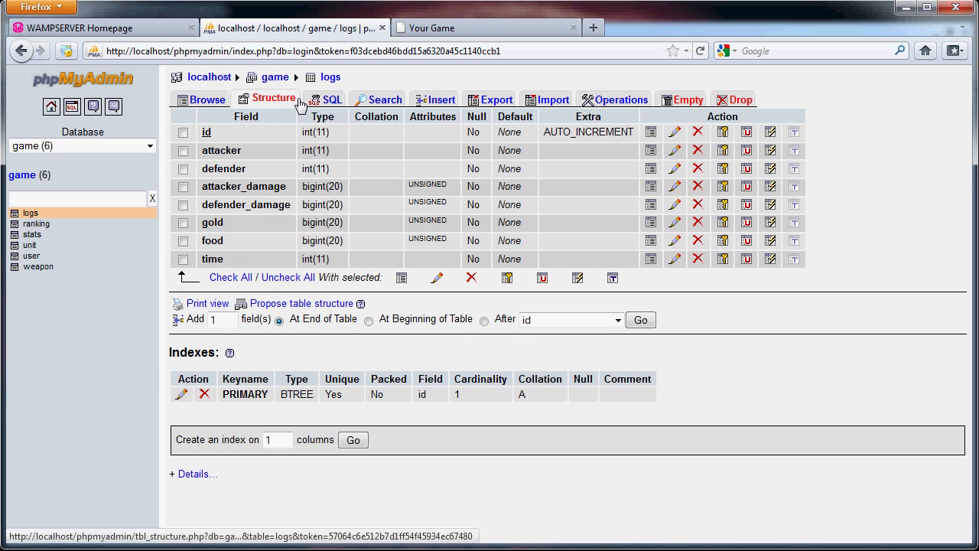
click(378, 99)
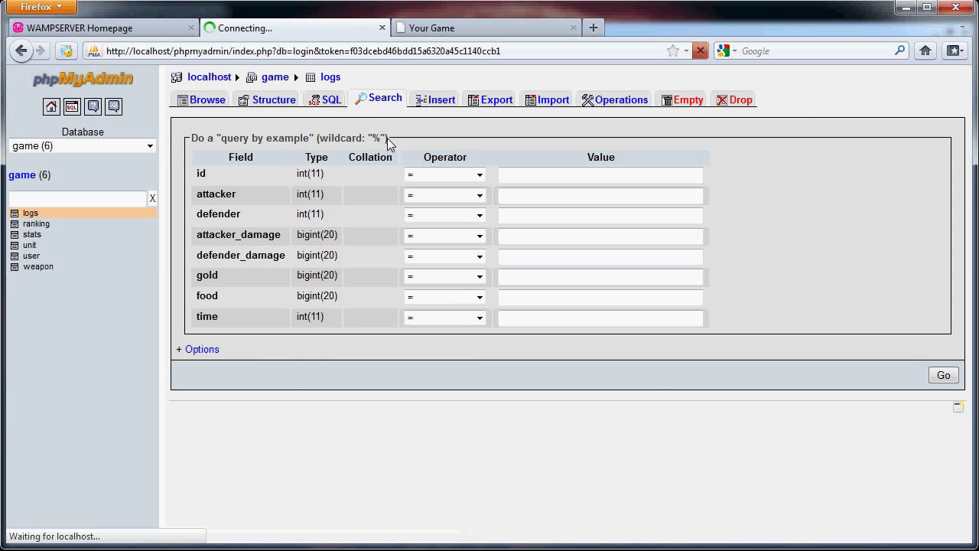
Insert log rows 2 and 3 copying the first battle: attacker 1, defender 2, 90 gold.
click(434, 99)
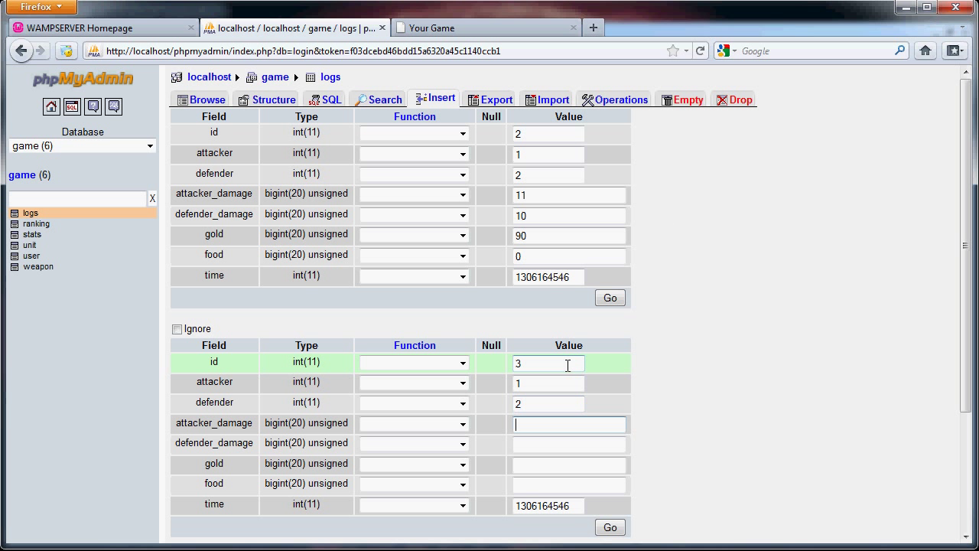
text(90)
click(569, 484)
text(0)
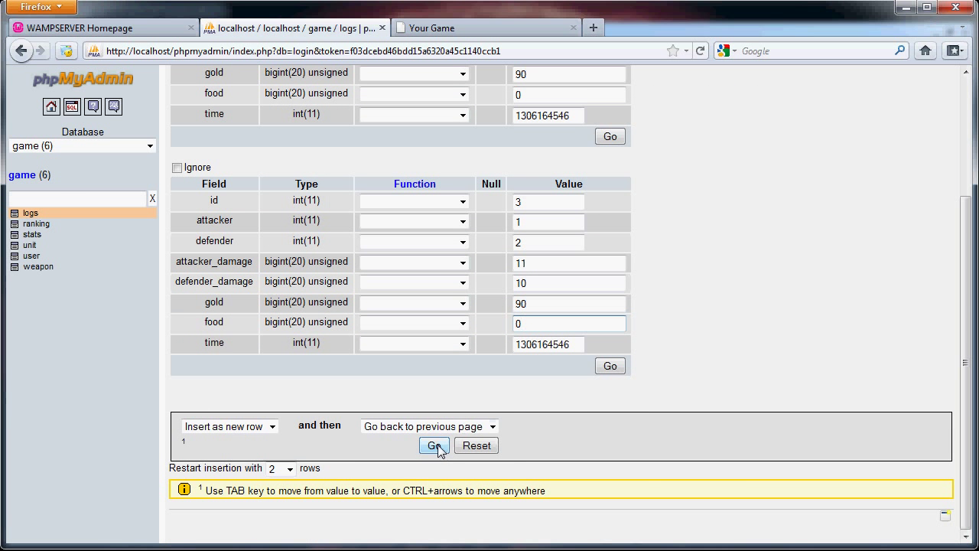
click(433, 445)
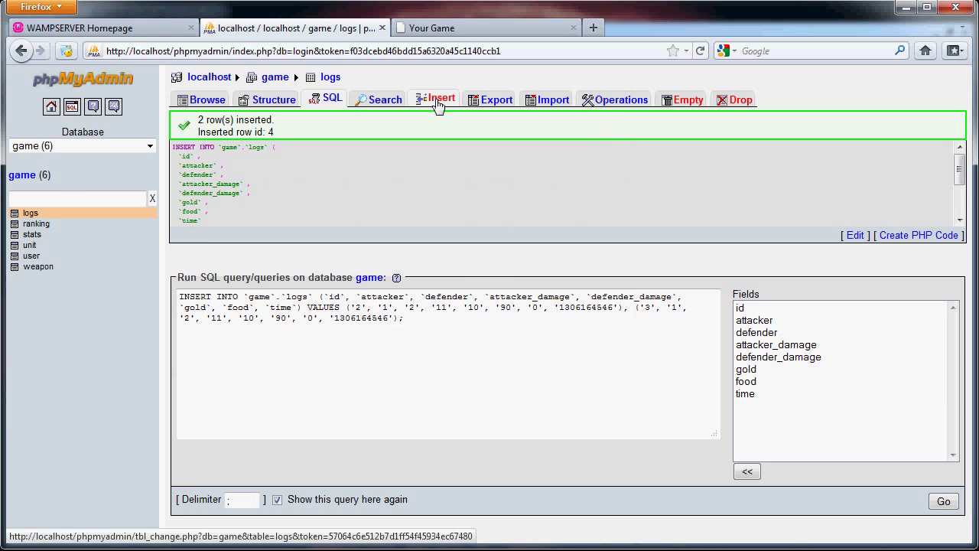
Insert log rows 4 and 5 with the same battle values and browse the five records.
click(435, 100)
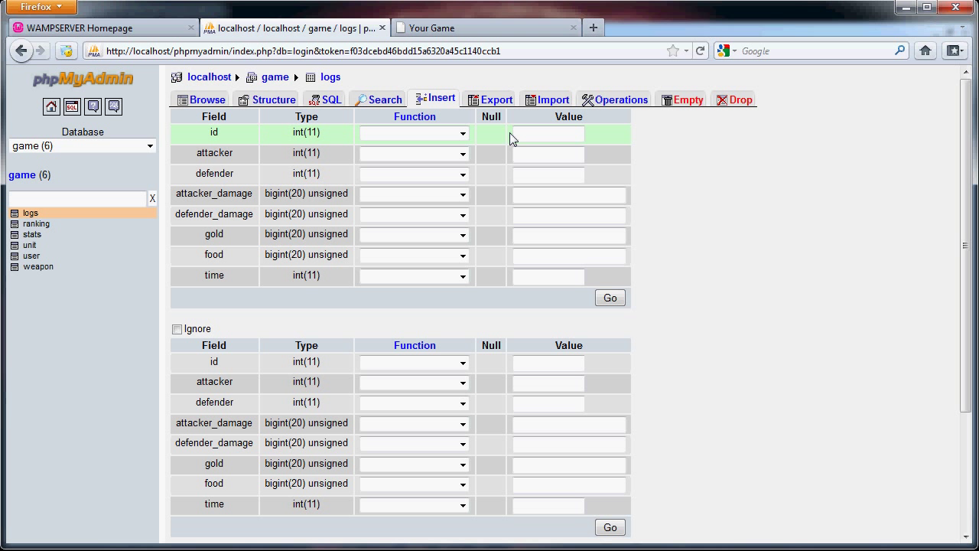
click(546, 133)
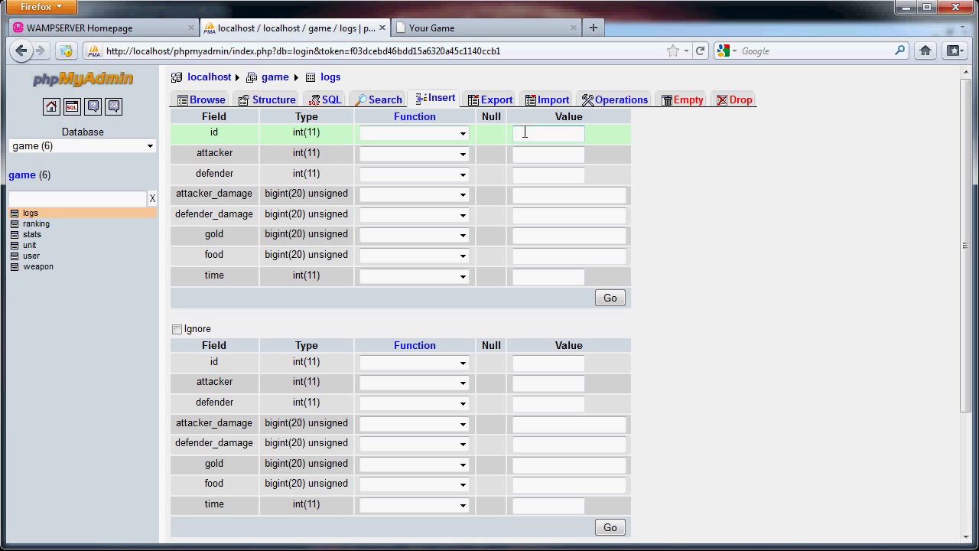
text(2)
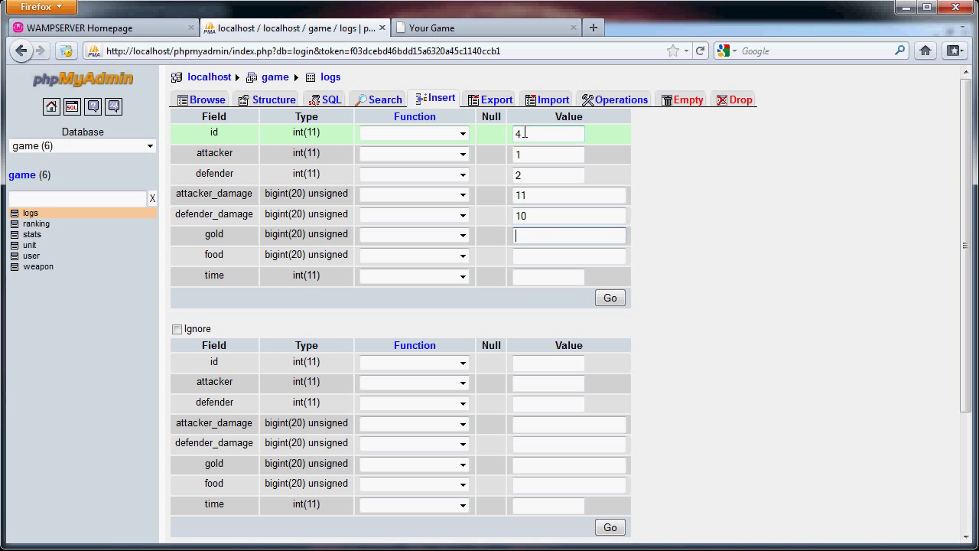
text(0)
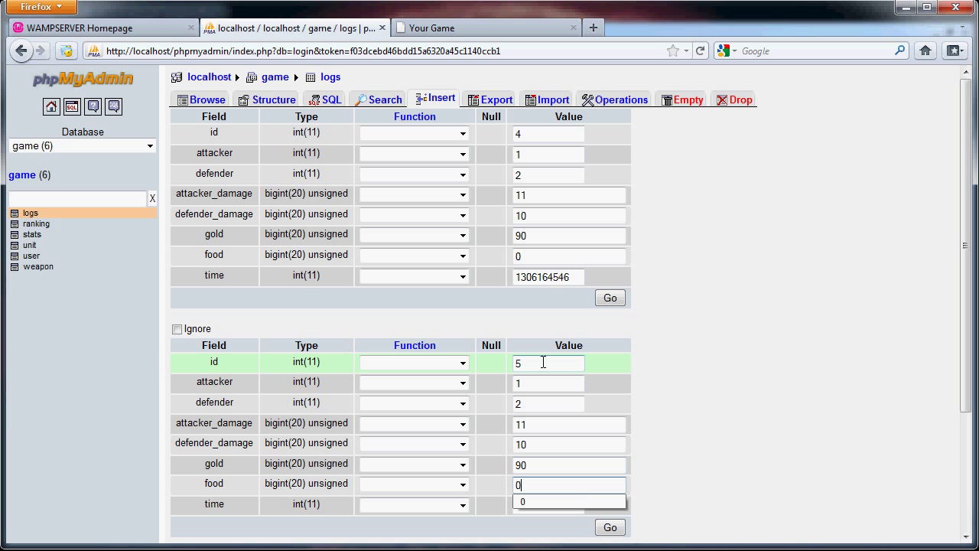
click(549, 505)
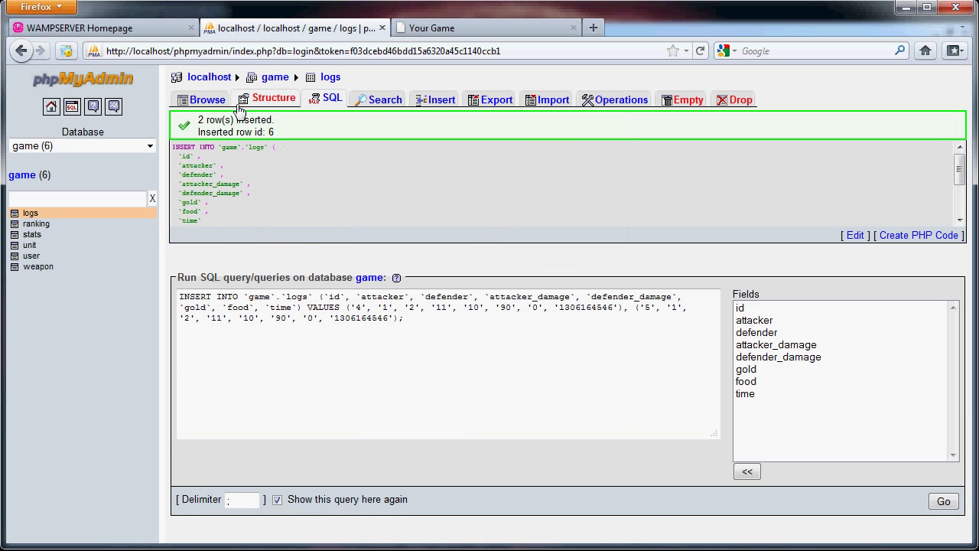
click(200, 98)
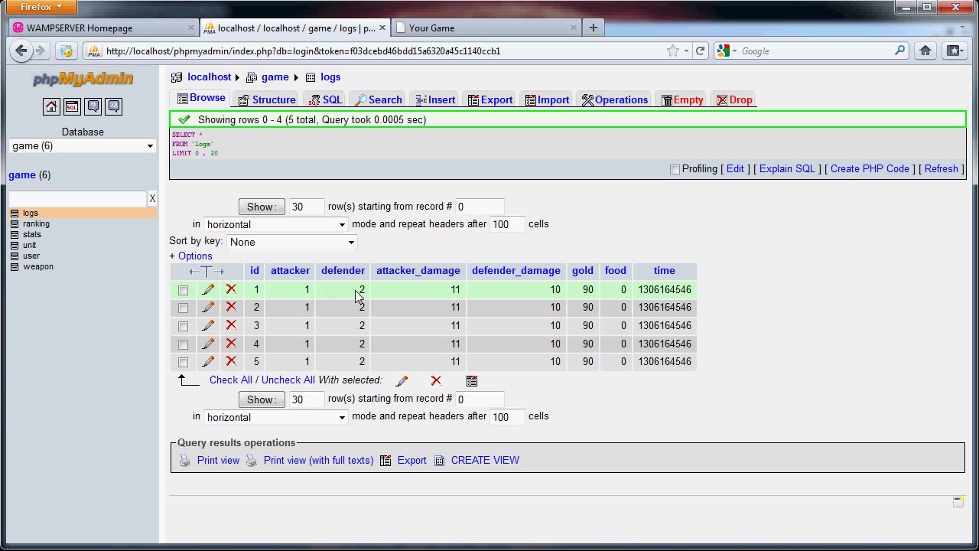
click(487, 27)
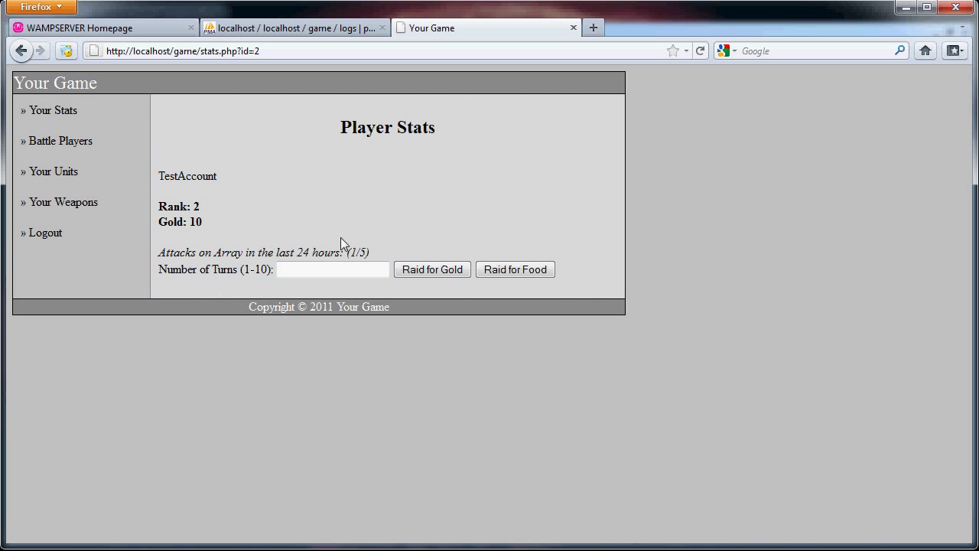
mouse_move(382, 261)
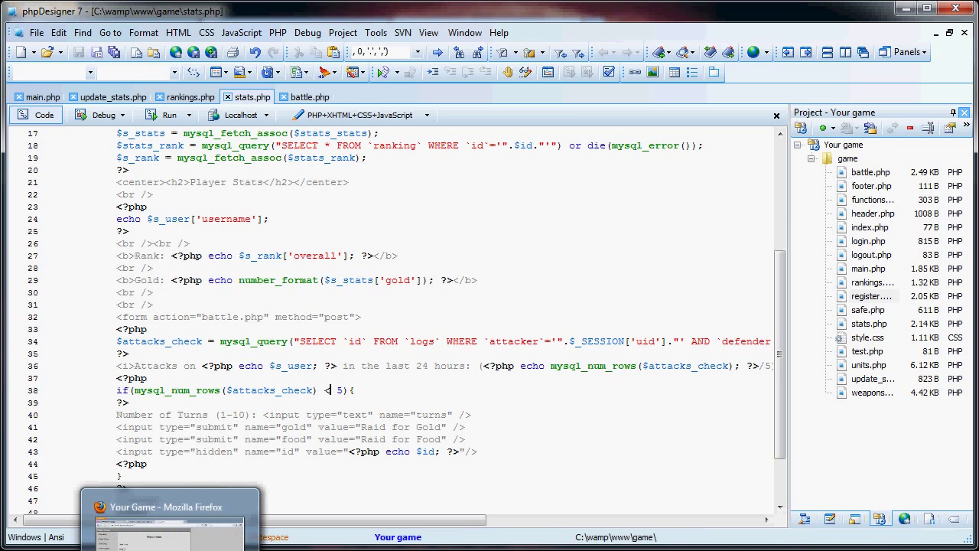
Append ['username'] to $s_user on line 36 of stats.php so the defender's name prints.
click(170, 507)
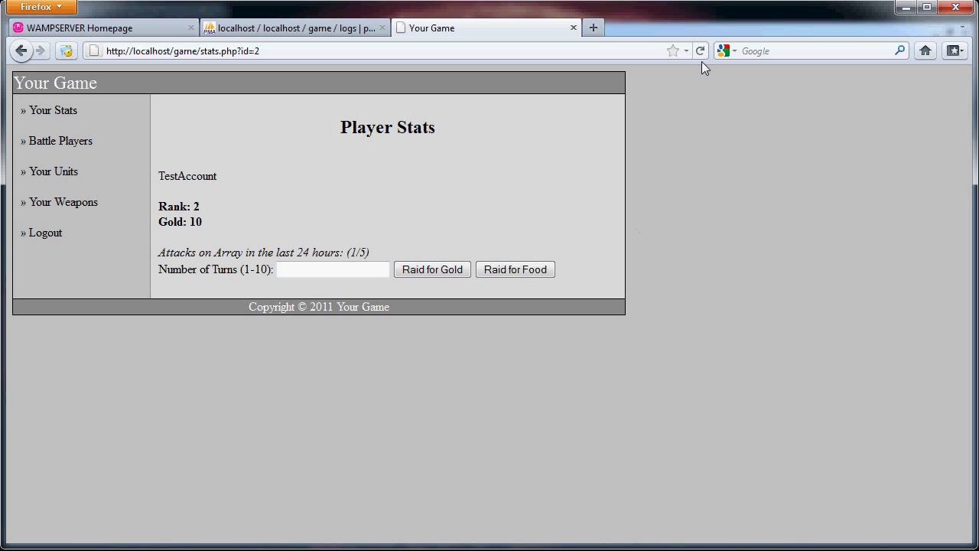
click(431, 268)
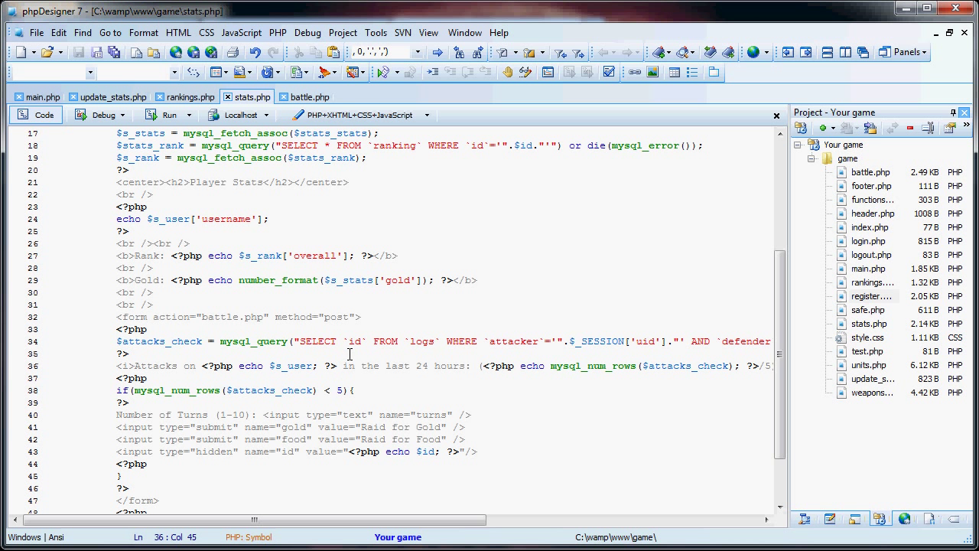
text(['username'])
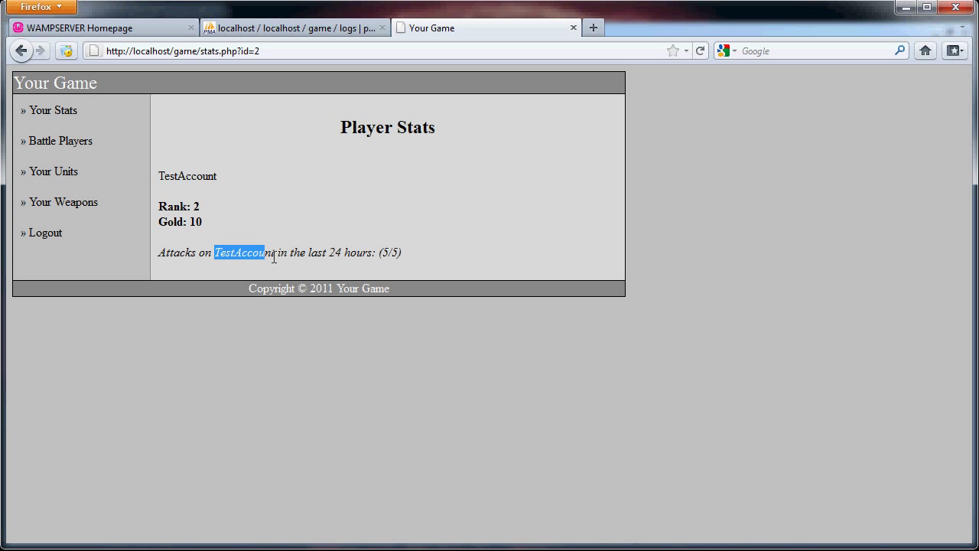
click(291, 27)
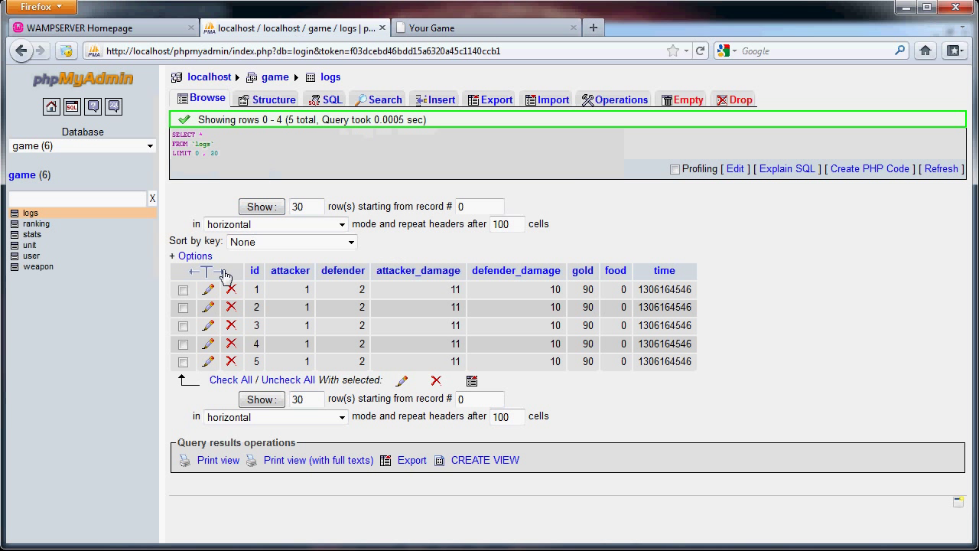
Delete the battle log entry with id 5, leaving four rows in the logs table.
click(182, 361)
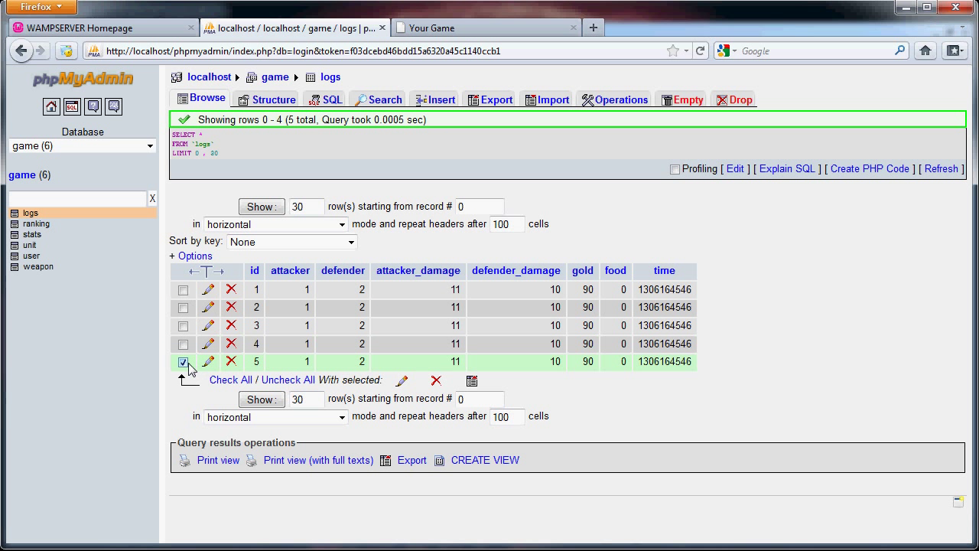
click(230, 362)
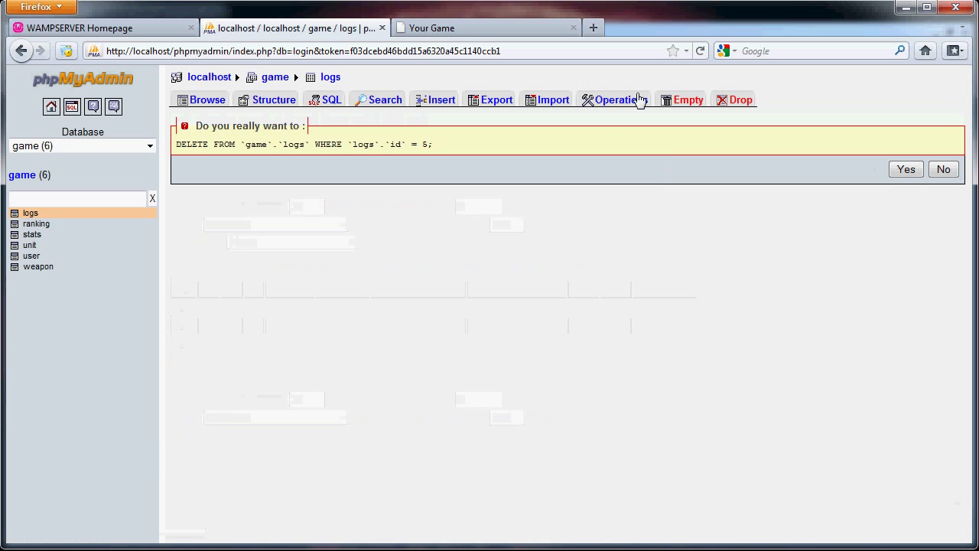
click(486, 27)
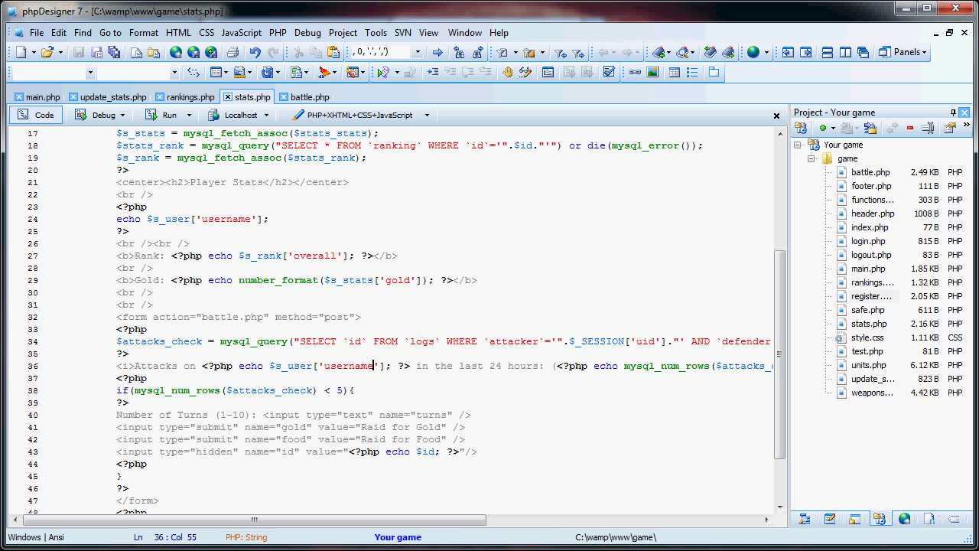
click(305, 96)
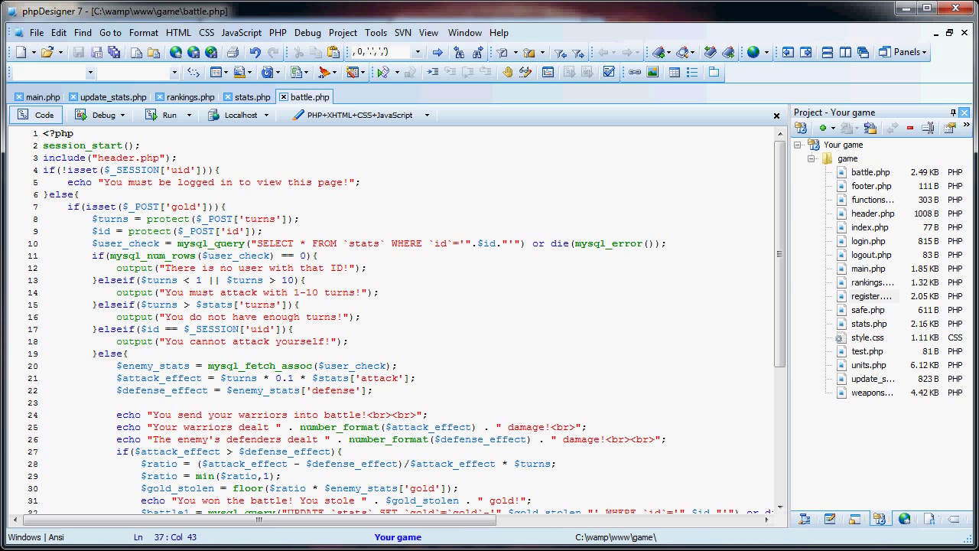
Rework the copied gold raid block in the elseif food branch to steal and announce food.
scroll(down, 3)
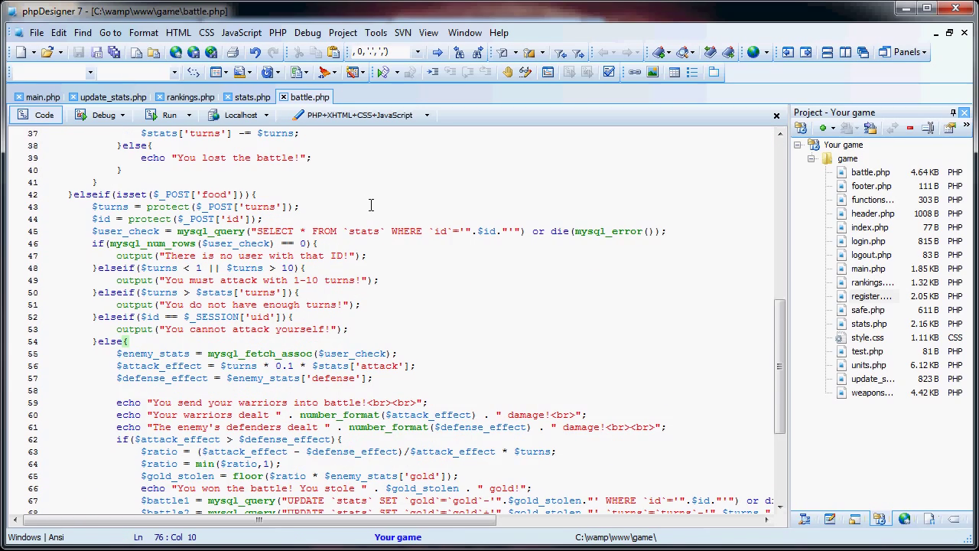
mouse_move(381, 392)
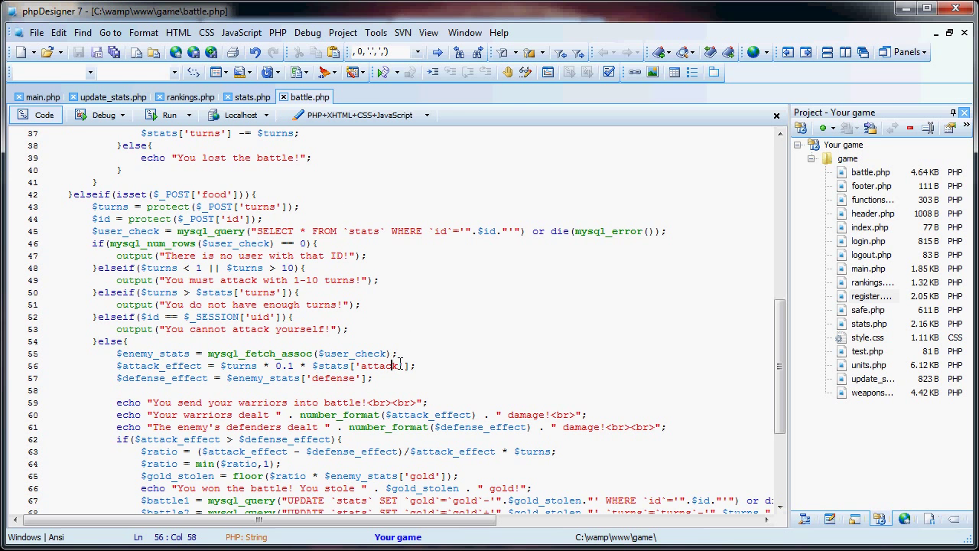
scroll(down, 3)
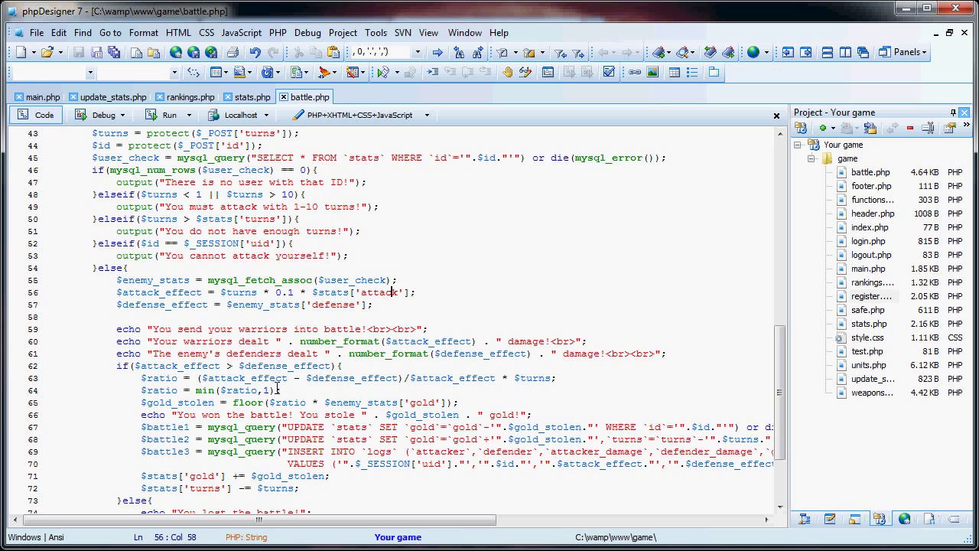
double_click(159, 402)
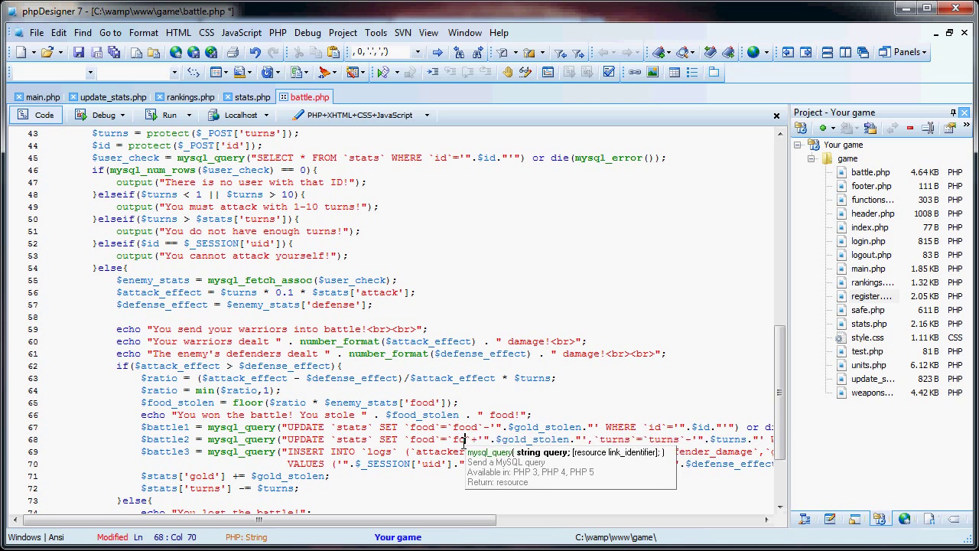
Replace $gold_stolen with $food_stolen in the food raid's UPDATE queries.
double_click(526, 426)
text(foo)
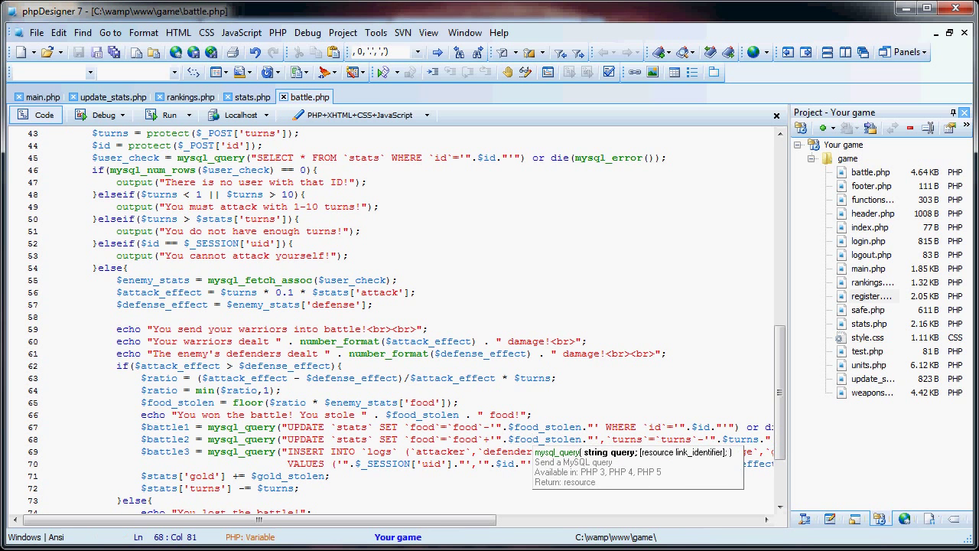
scroll(right, 3)
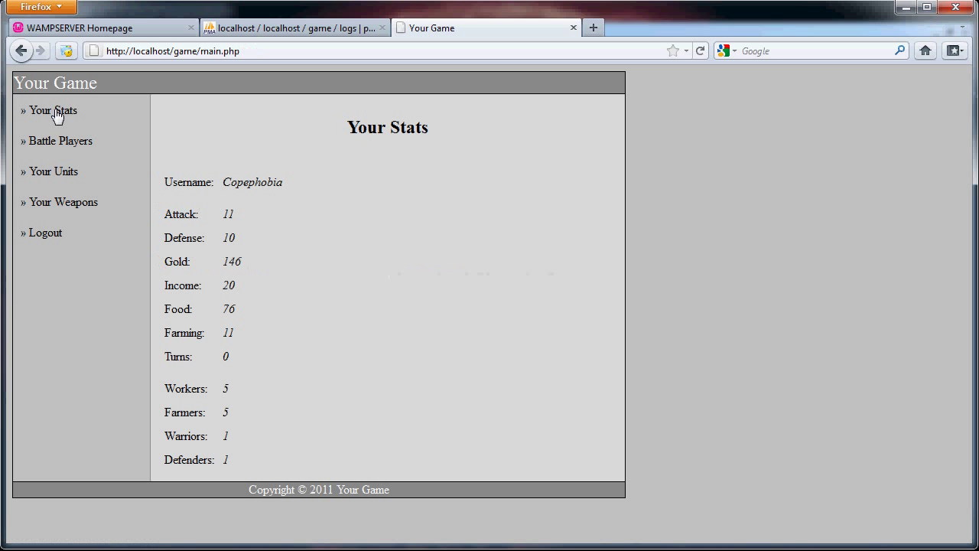
Check TestAccount's player stats from the game's Battle Players list.
click(59, 141)
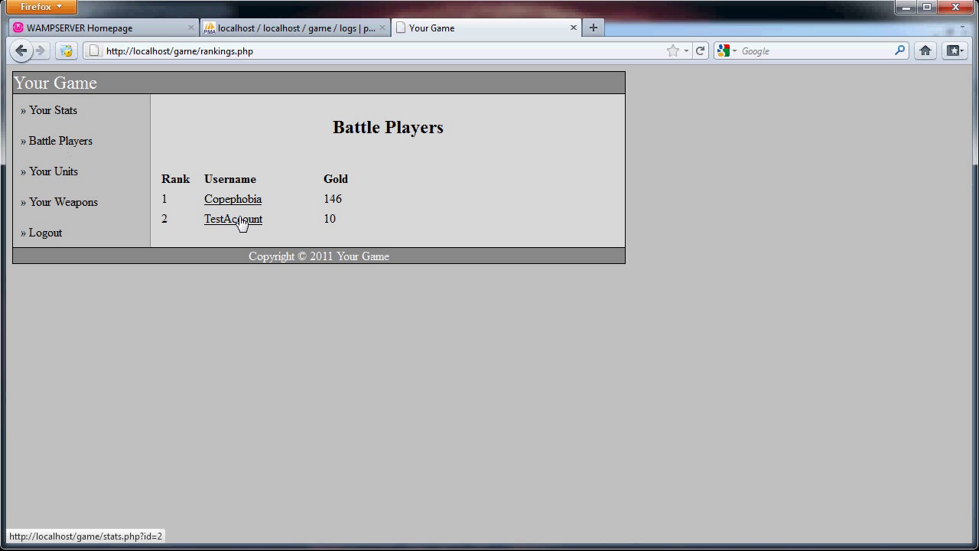
click(233, 219)
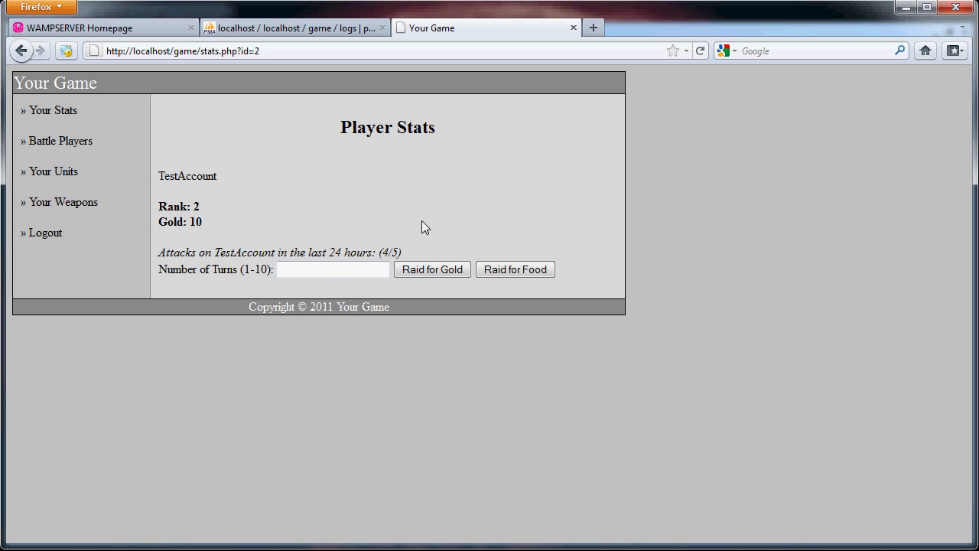
click(295, 27)
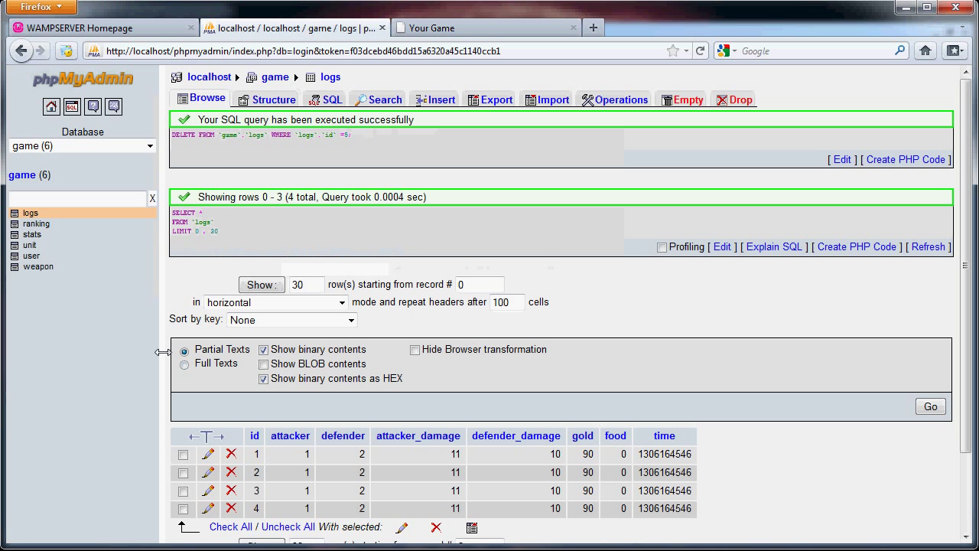
Set player 1's turns to 10 in the stats table and return to TestAccount's page.
click(32, 234)
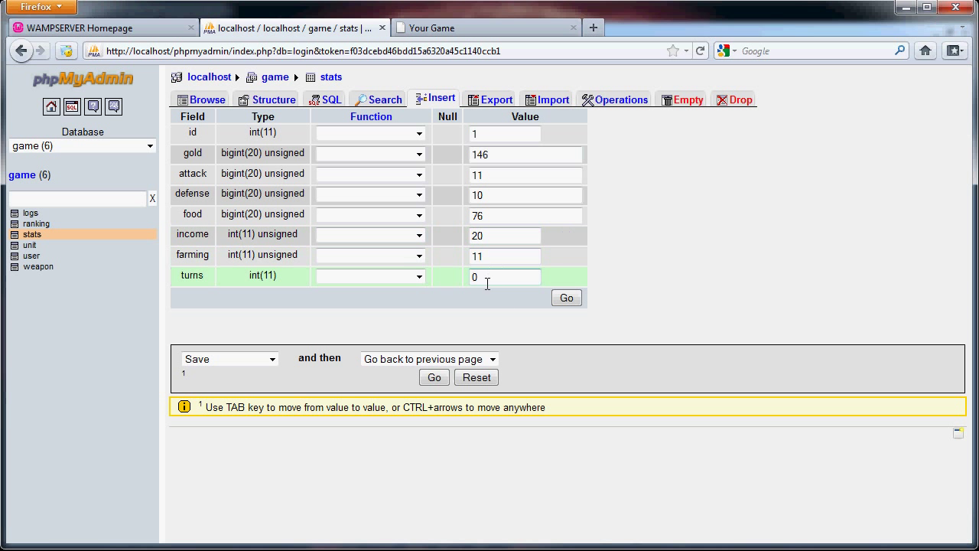
text(10)
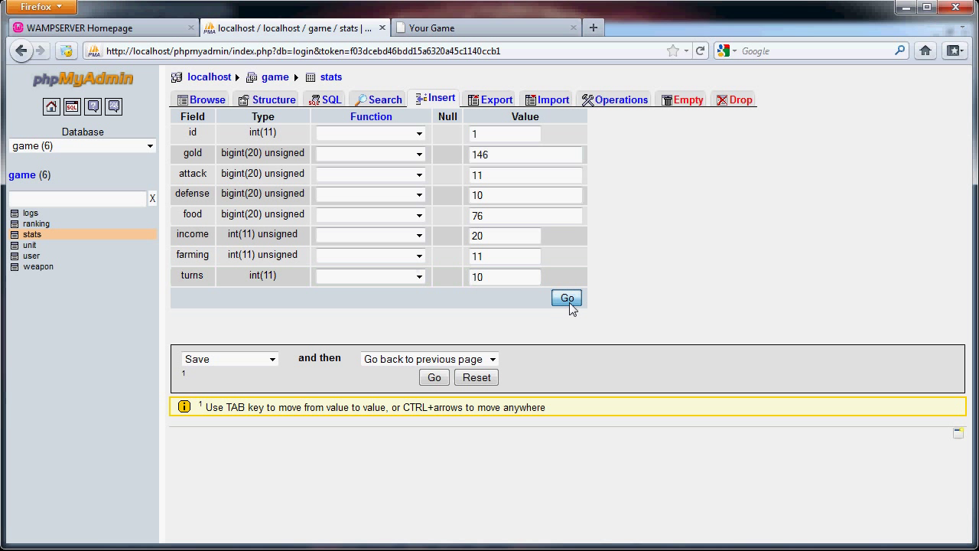
click(566, 297)
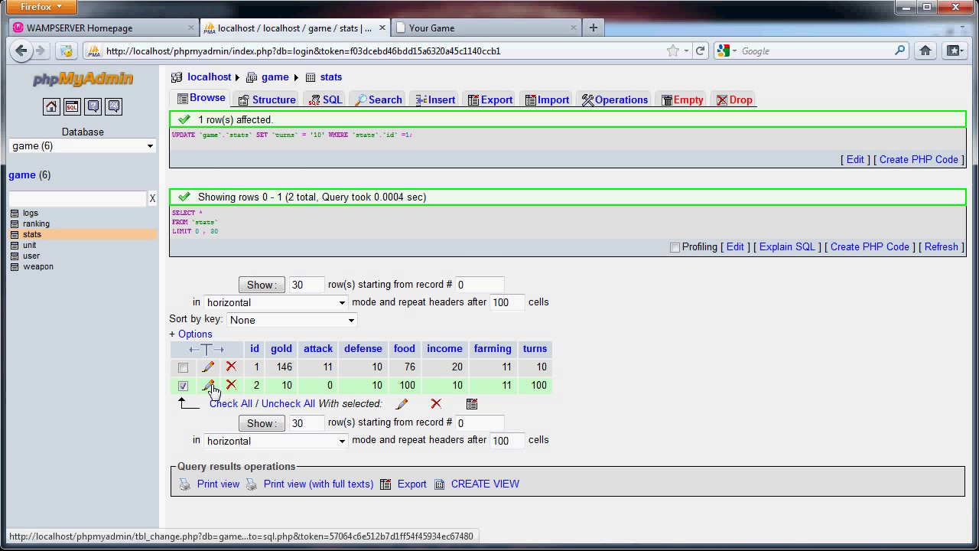
click(208, 385)
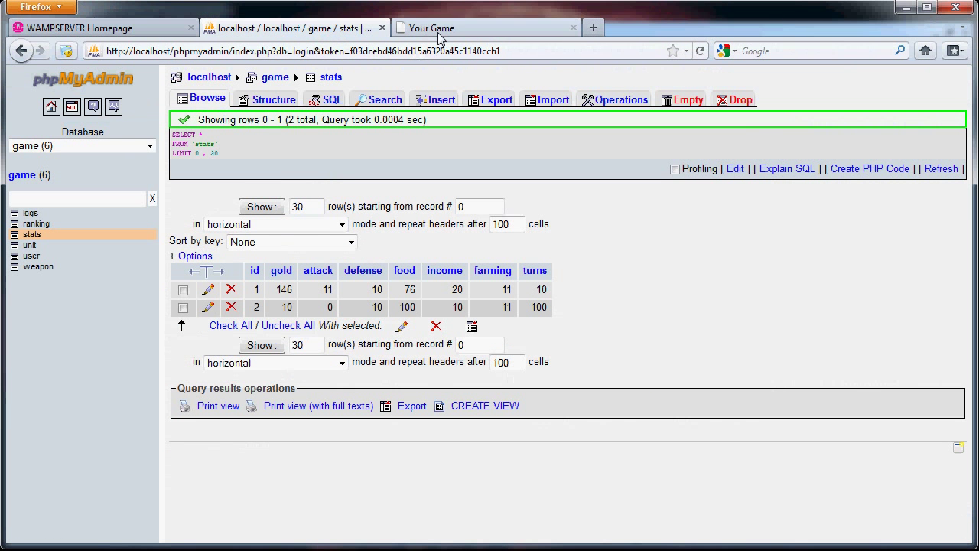
click(485, 27)
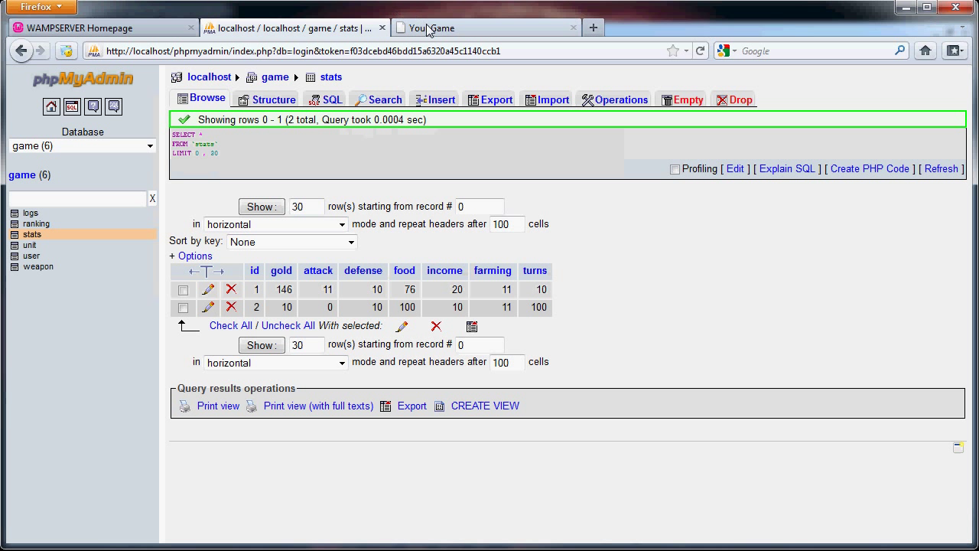
click(486, 28)
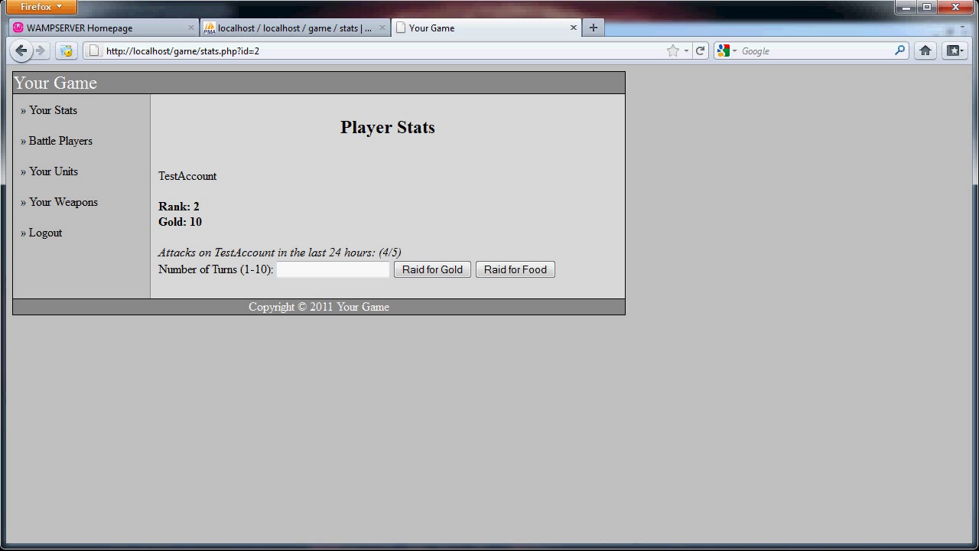
Raid TestAccount for food using 10 turns, winning 90 food.
click(333, 268)
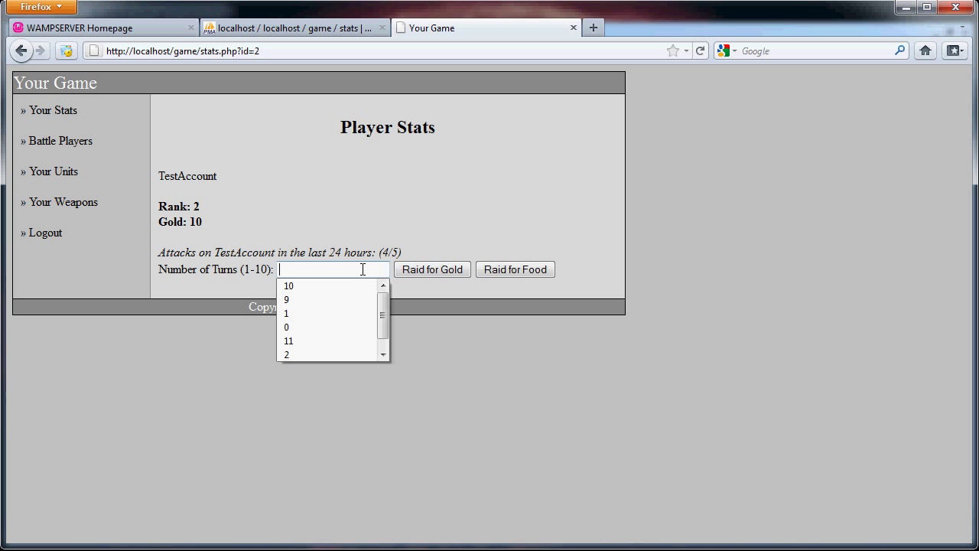
click(289, 286)
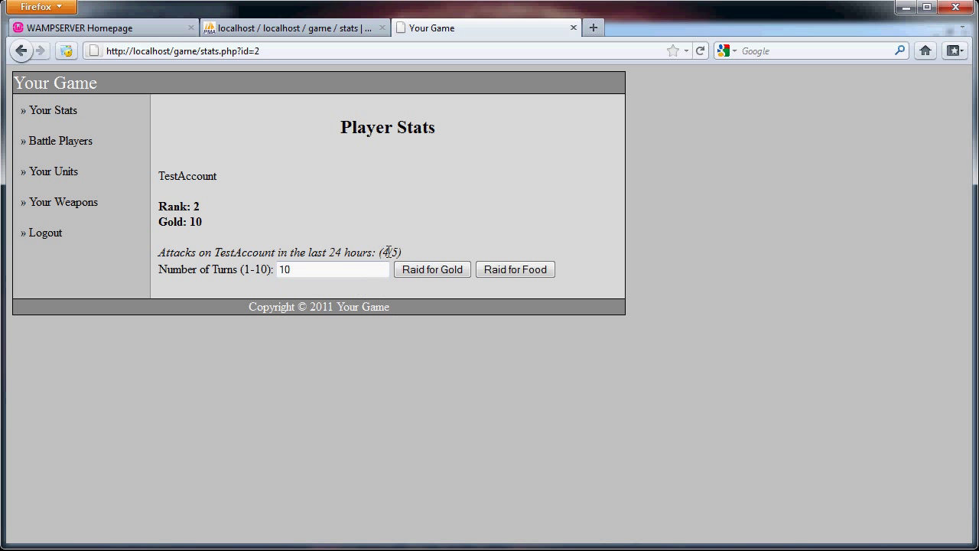
click(514, 269)
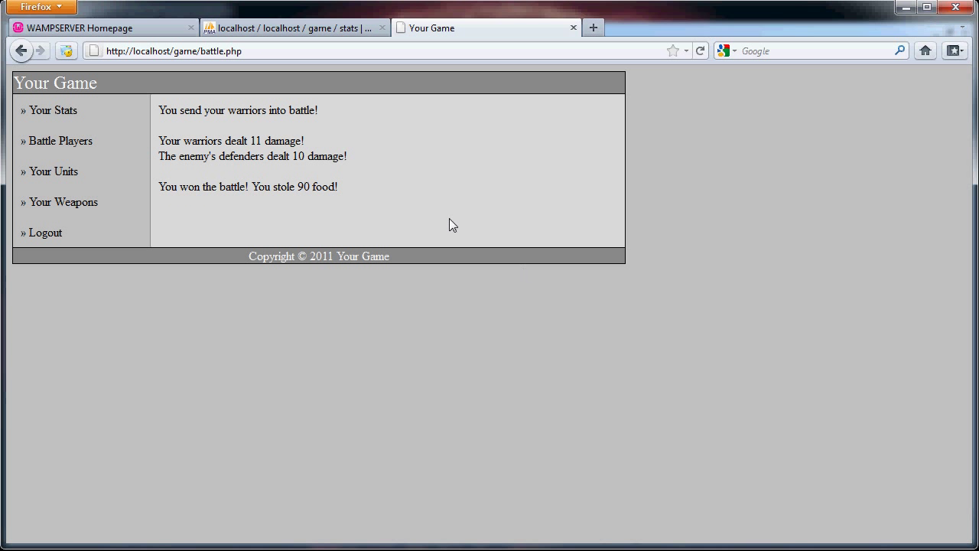
double_click(254, 140)
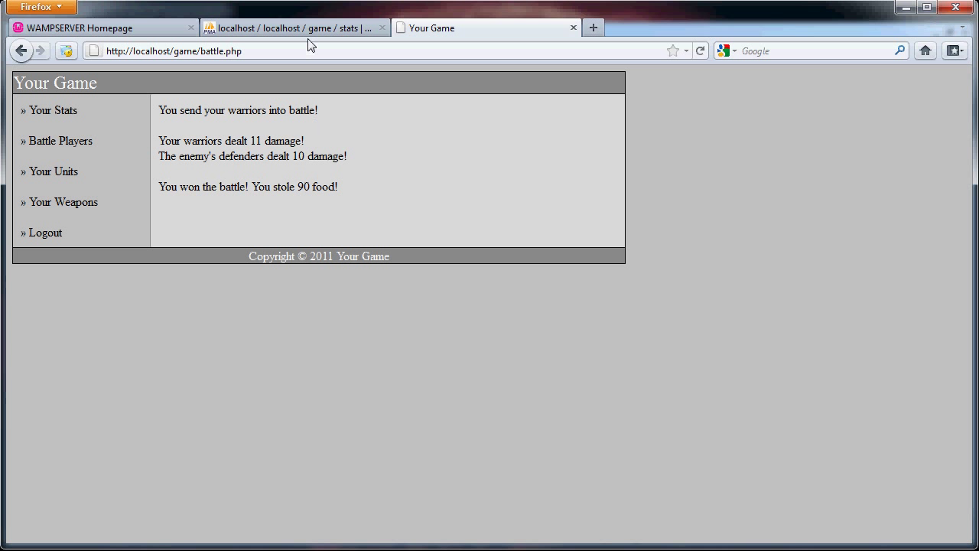
click(294, 27)
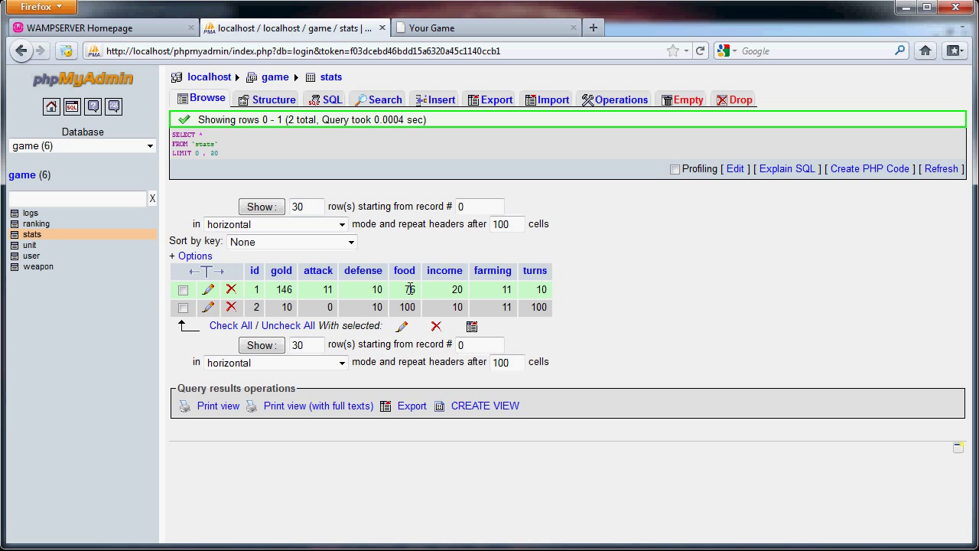
mouse_move(425, 294)
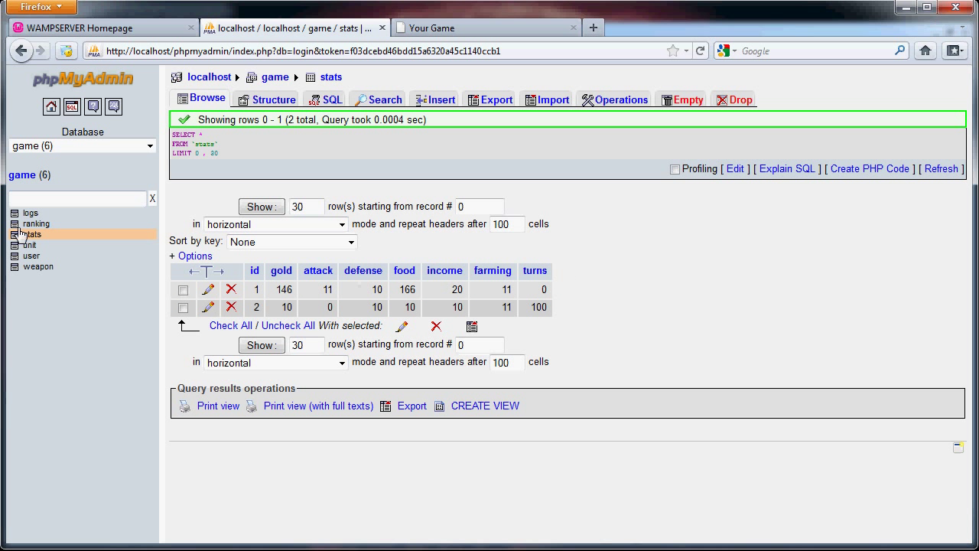
Confirm the 90-food raid in the logs table, then view TestAccount's page at 5/5 attacks.
click(31, 212)
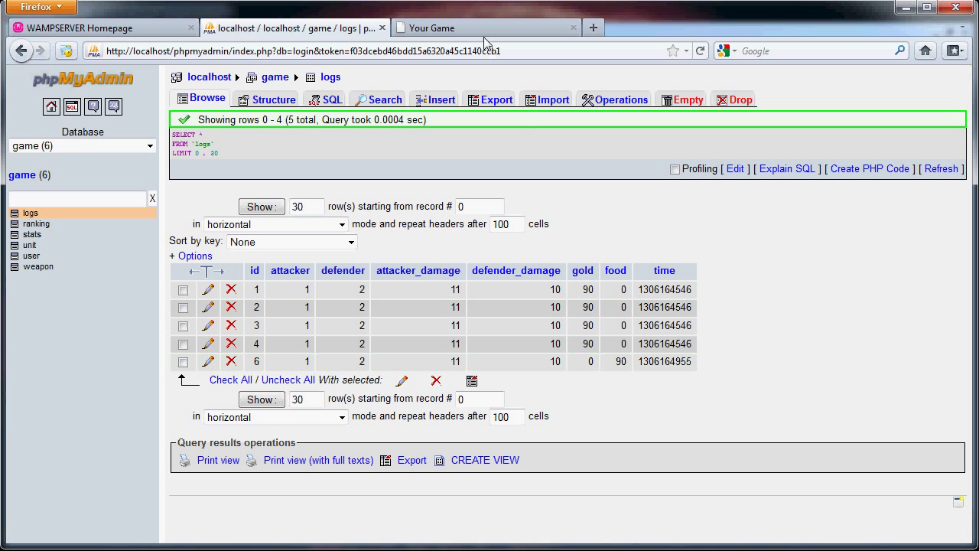
click(487, 28)
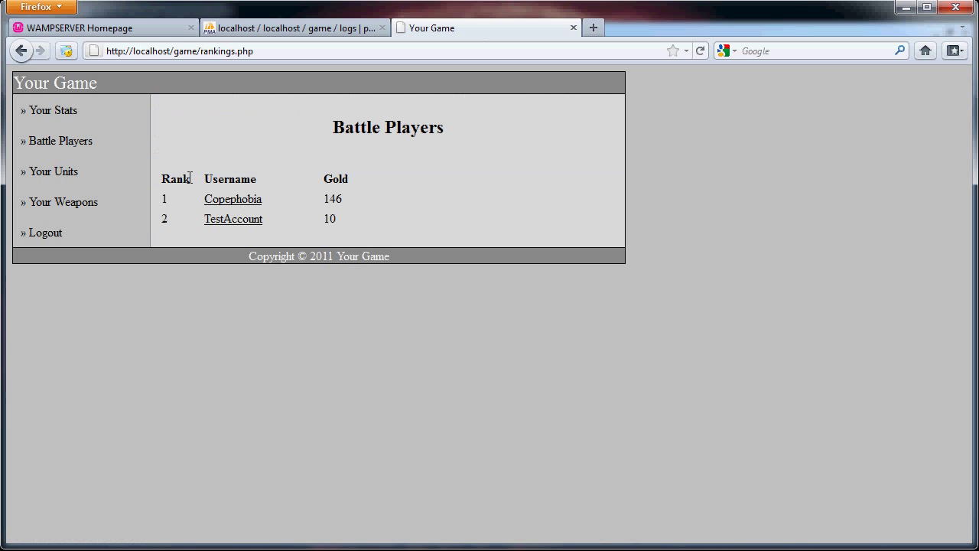
click(232, 218)
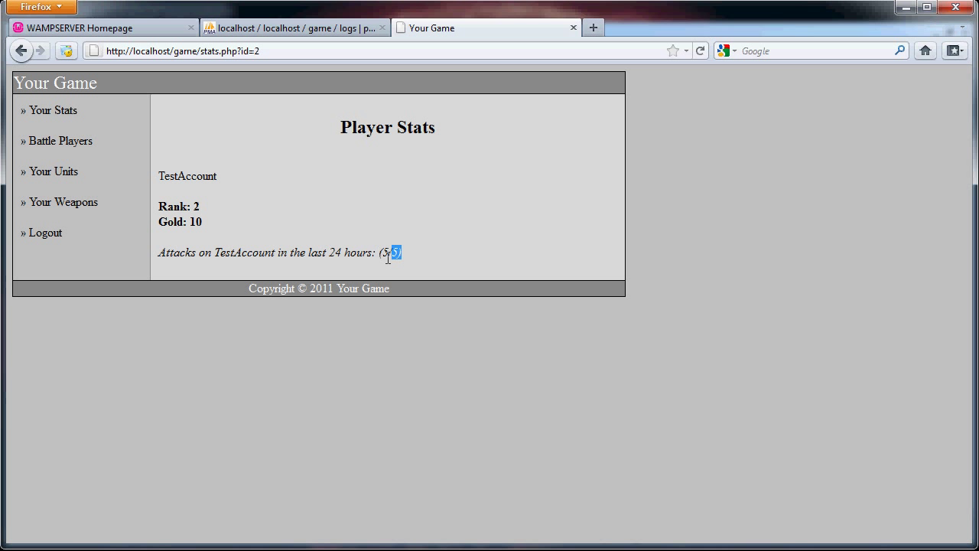